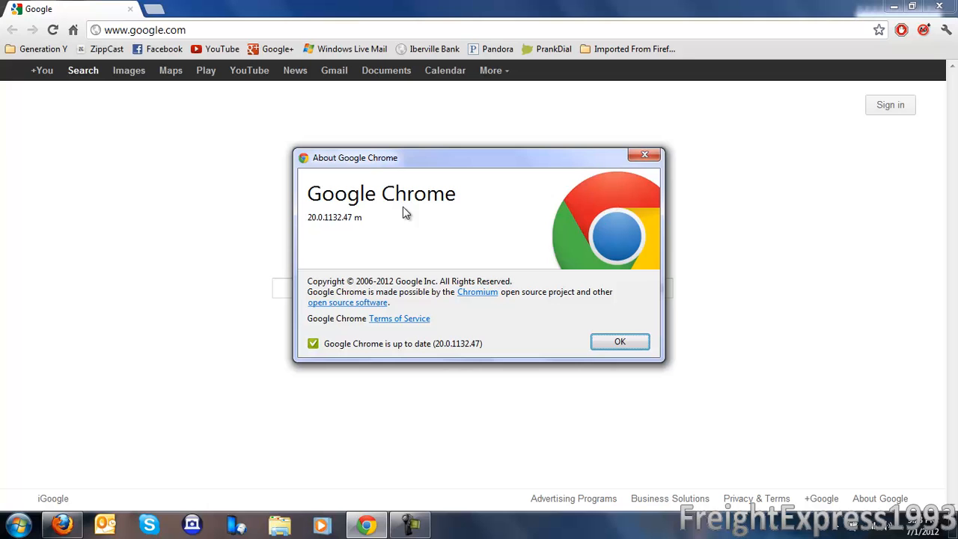
pyautogui.moveTo(356, 207)
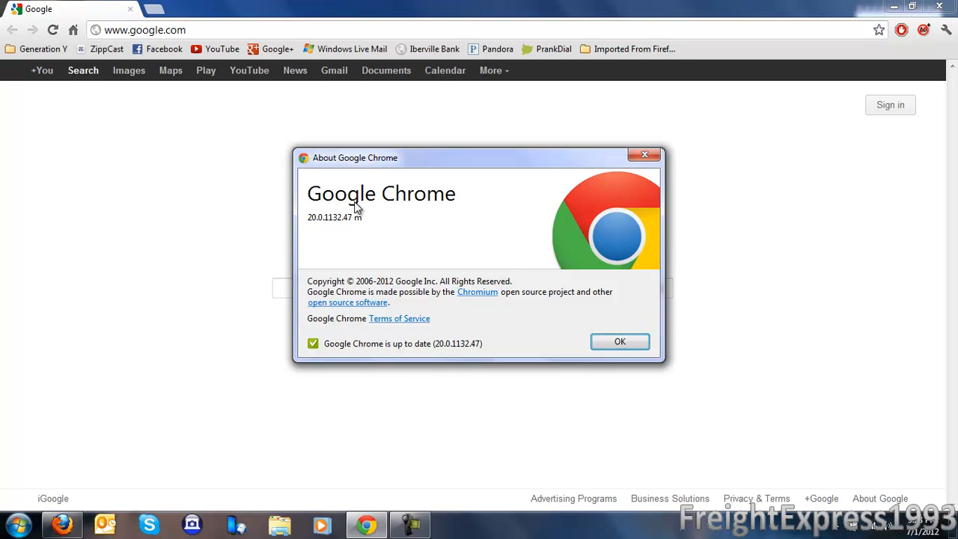
pyautogui.moveTo(393, 216)
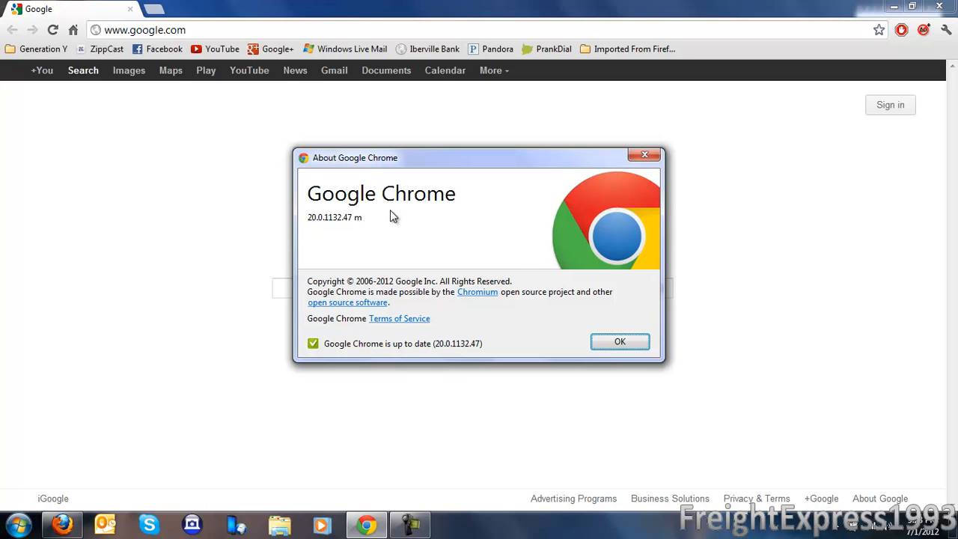
pyautogui.moveTo(647, 366)
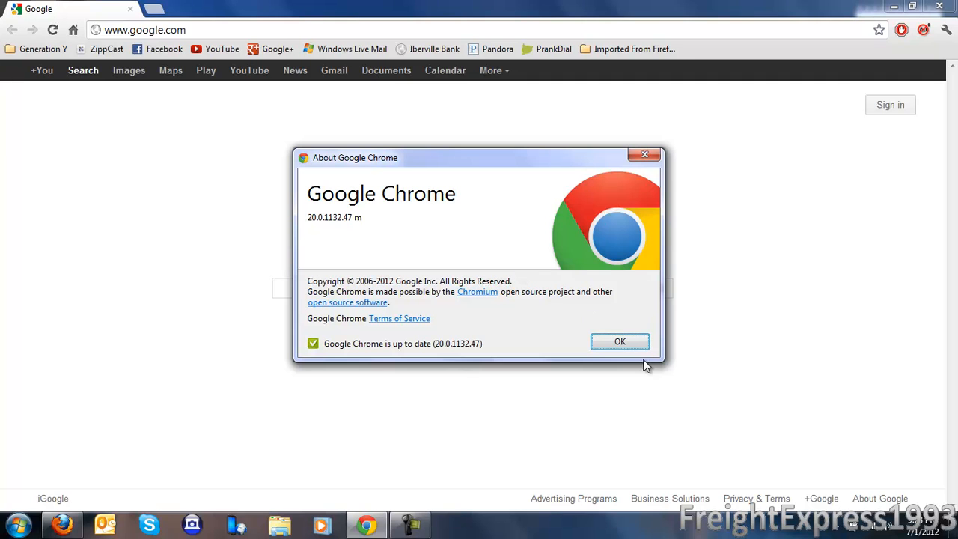
pyautogui.moveTo(610, 350)
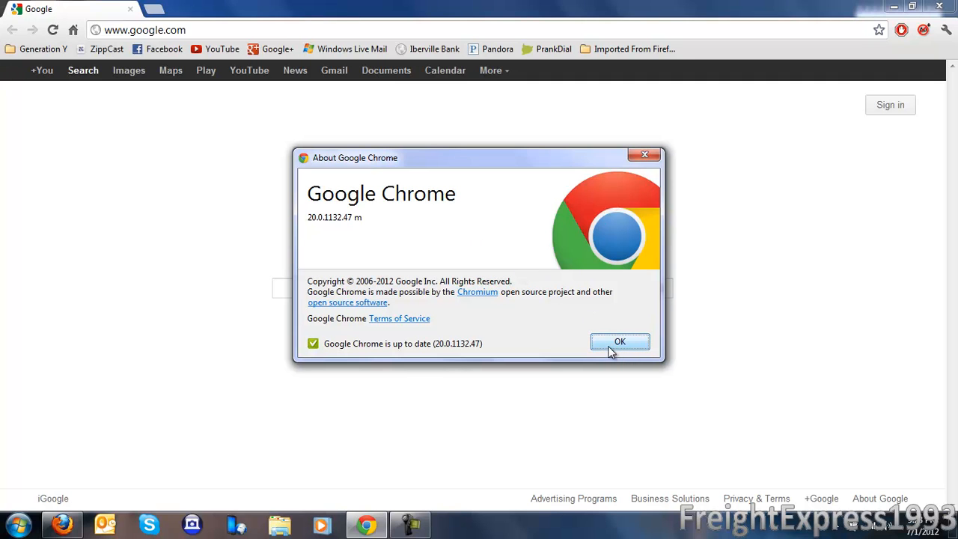
pyautogui.moveTo(610, 350)
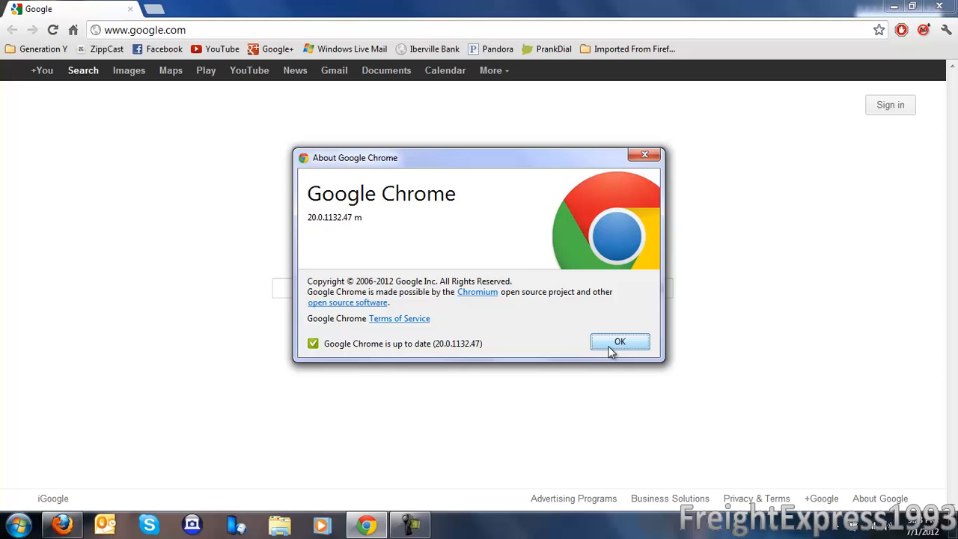
# Dismiss the Chrome version box and navigate to winhistory via the address bar
pyautogui.click(619, 341)
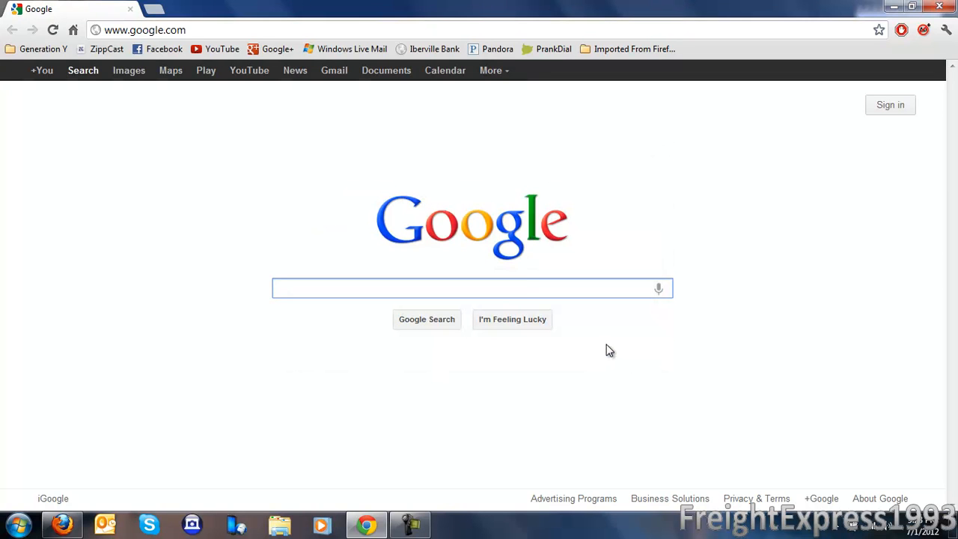
pyautogui.doubleClick(175, 30)
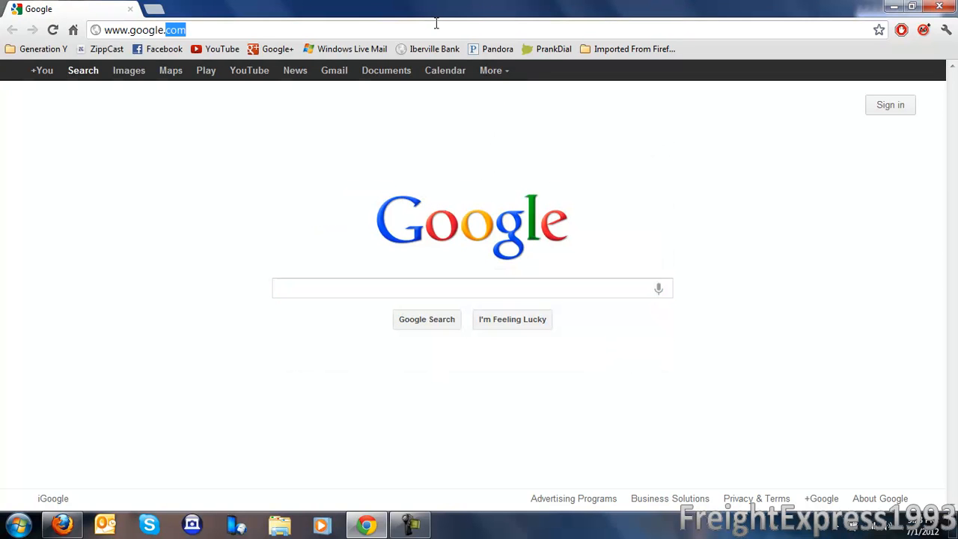
pyautogui.write('winh')
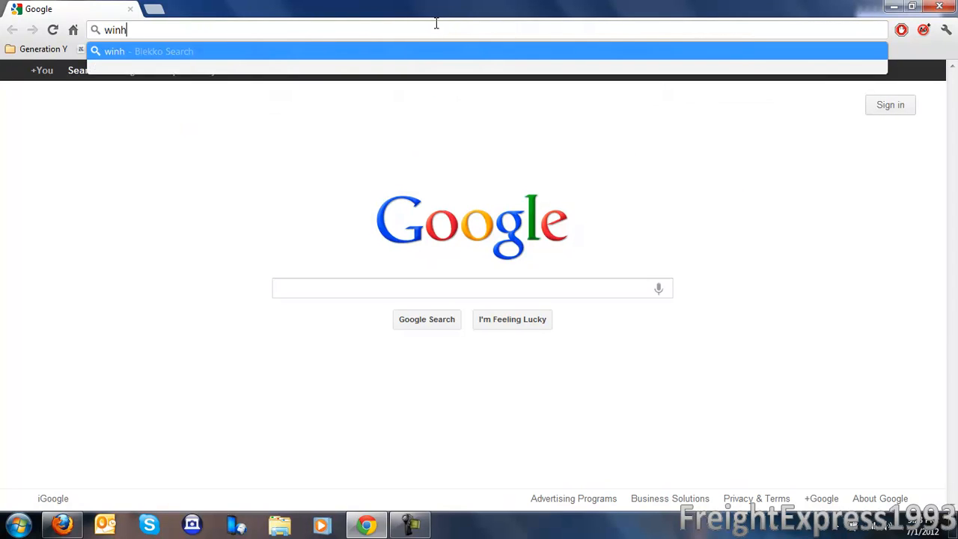
pyautogui.write('istory.de/index.php')
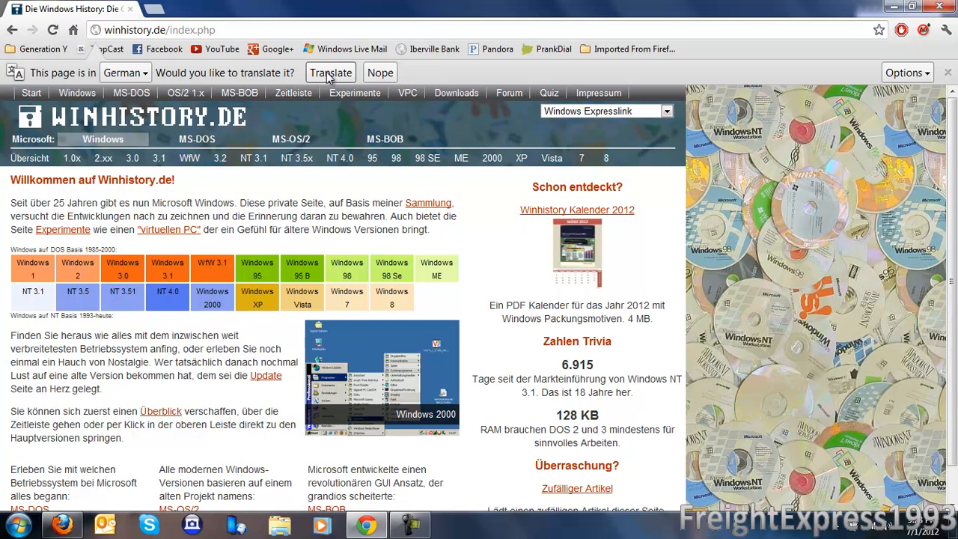
# Translate the German winhistory.de homepage into English and dismiss the translation bar
pyautogui.click(330, 72)
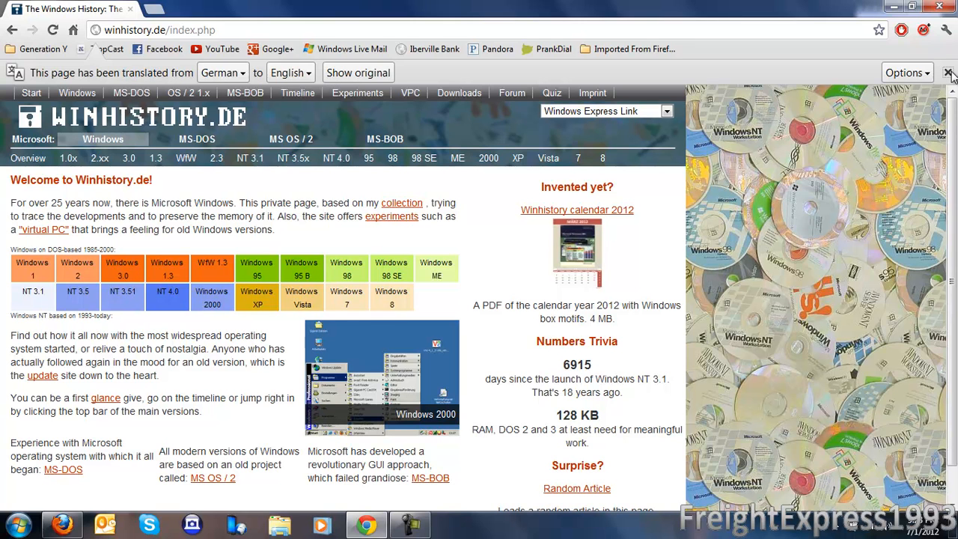
pyautogui.click(949, 72)
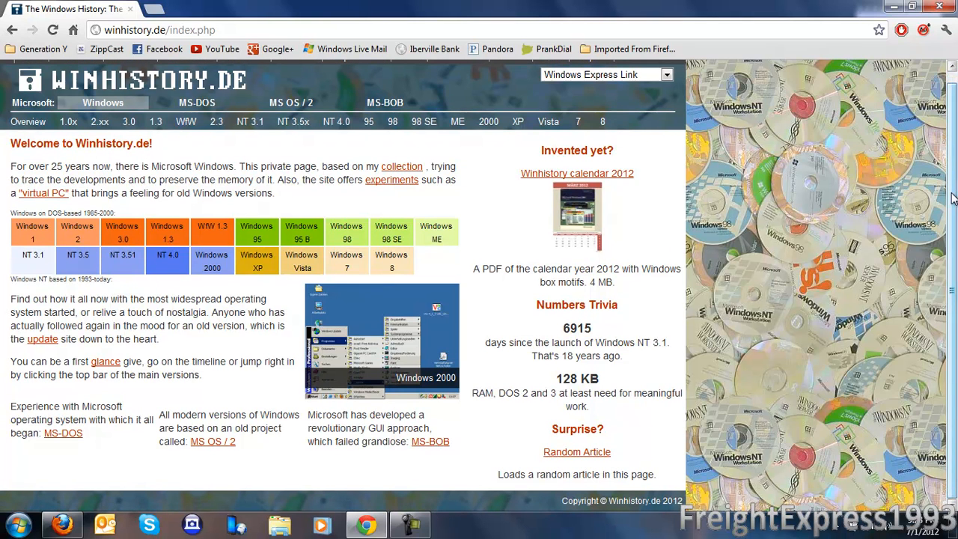
pyautogui.moveTo(407, 364)
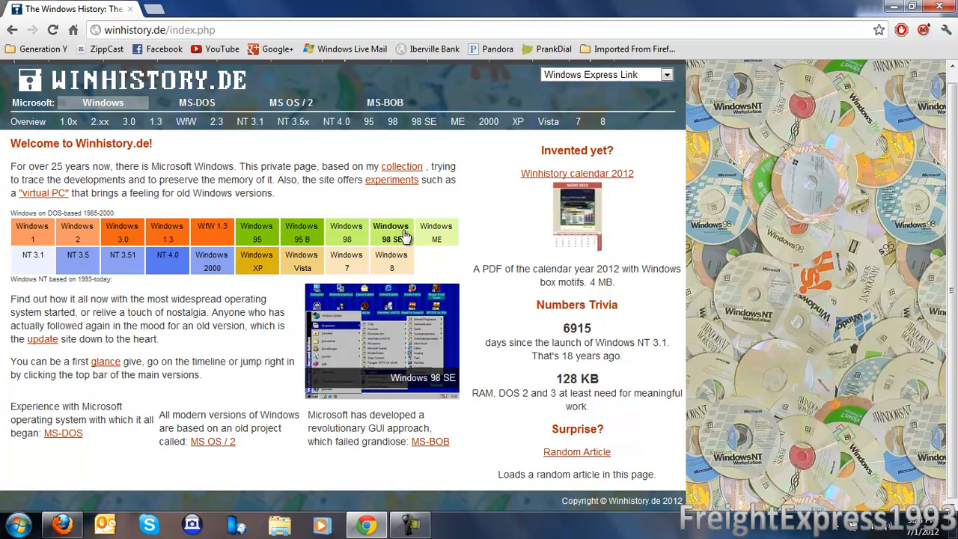
# Open the Windows 98 SE article, translate it into English and read through it
pyautogui.click(390, 232)
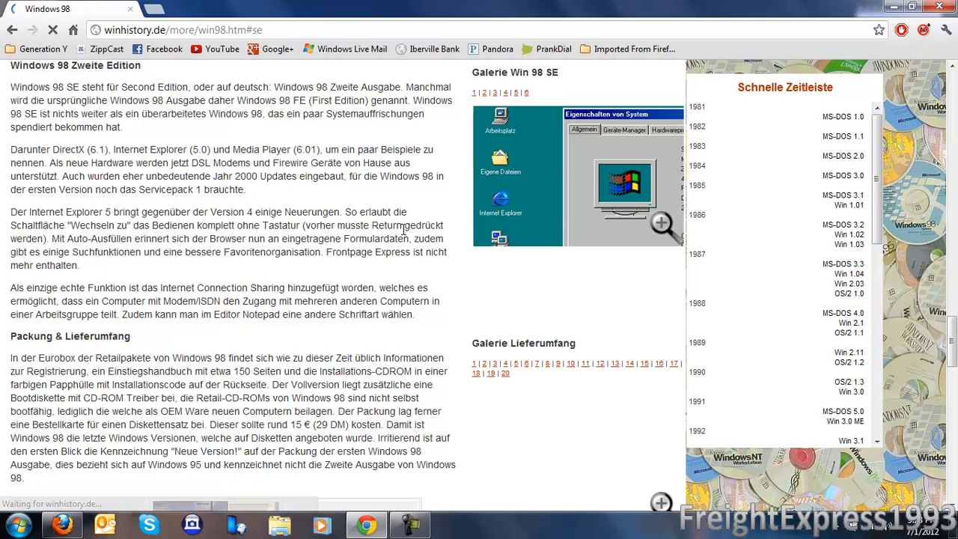
pyautogui.scroll(-3)
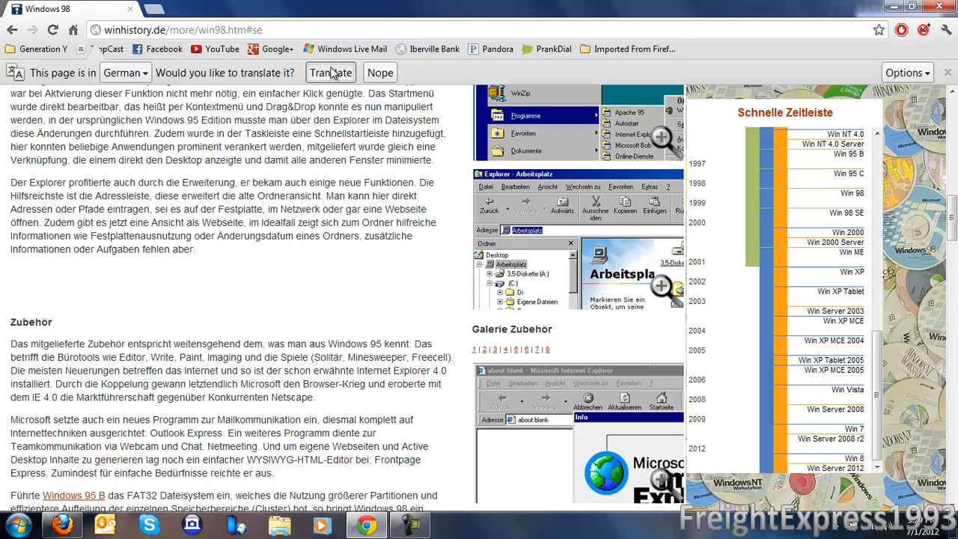
pyautogui.click(329, 72)
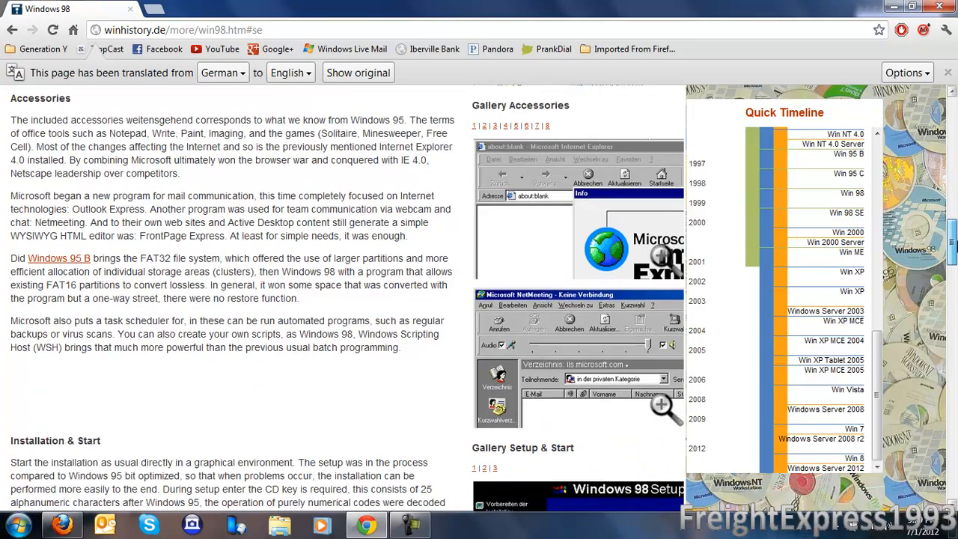
pyautogui.scroll(-3)
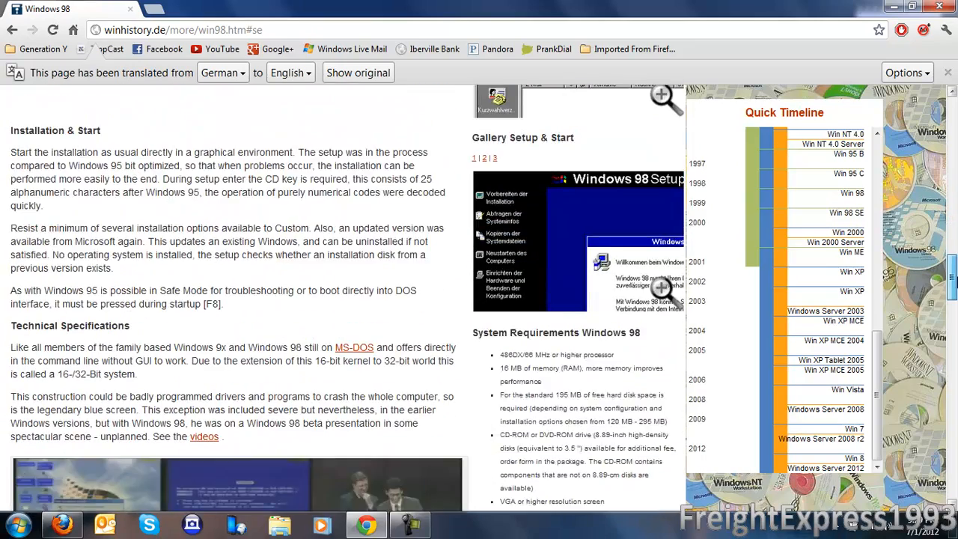
pyautogui.scroll(-3)
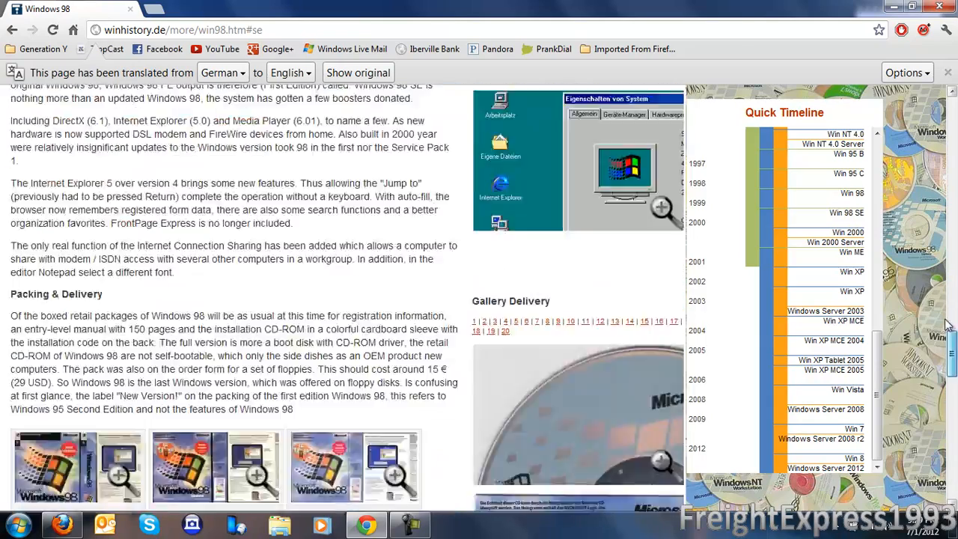
pyautogui.scroll(3)
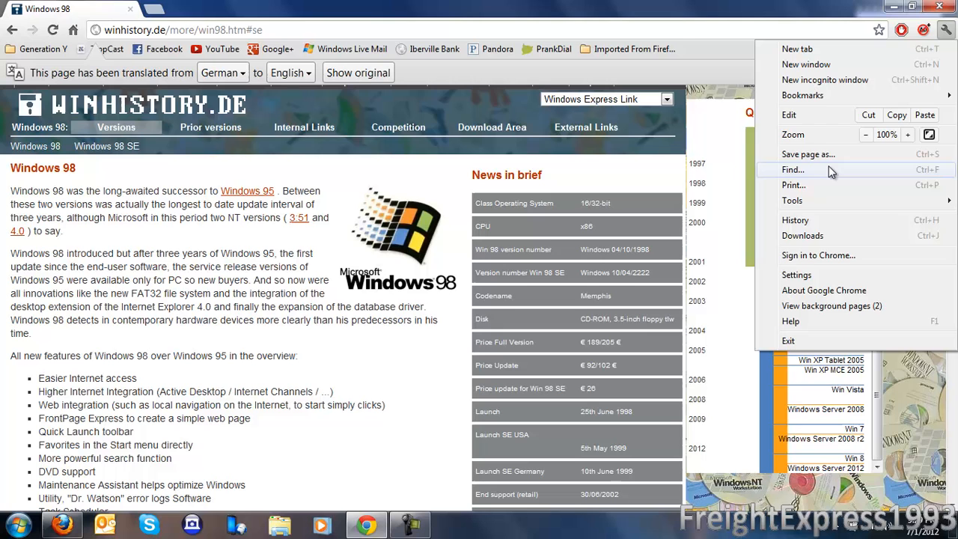
pyautogui.moveTo(805, 188)
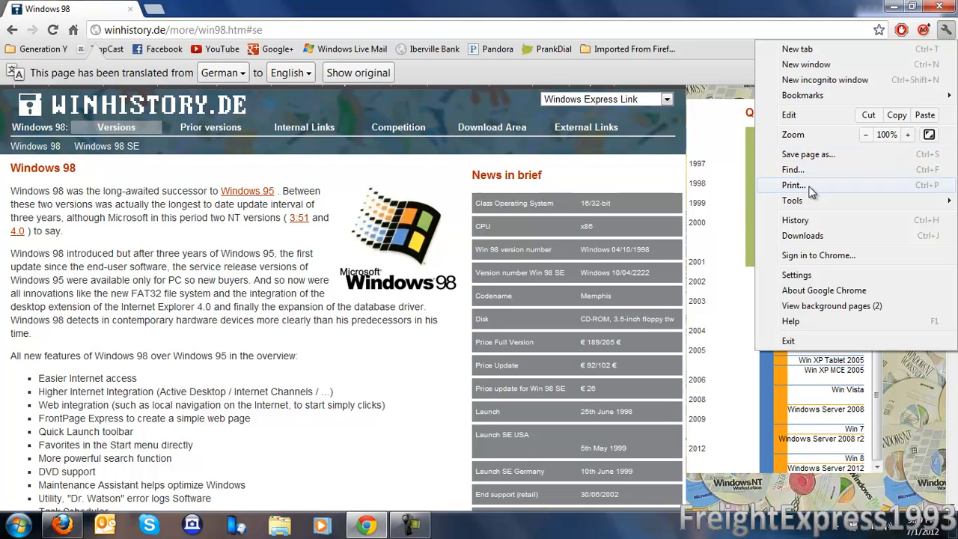
pyautogui.moveTo(835, 189)
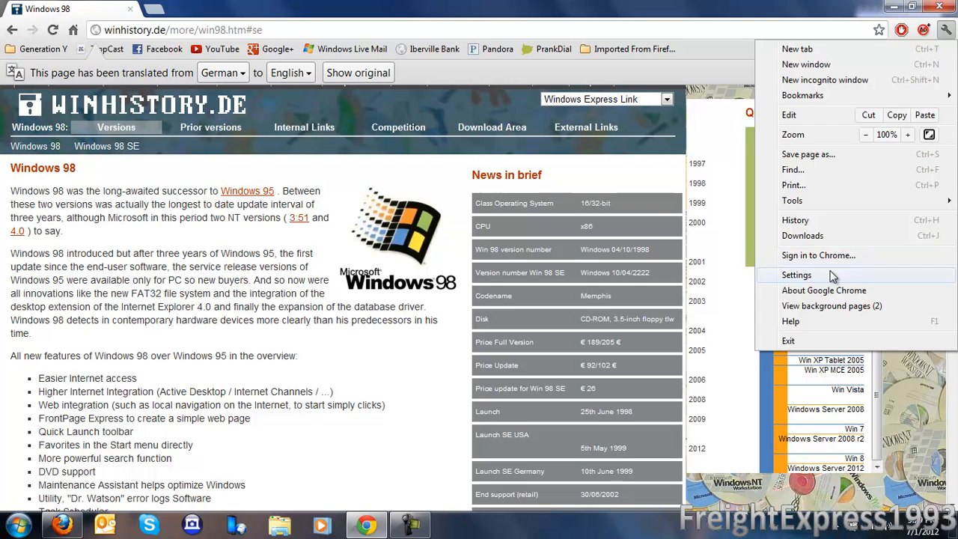
# In Settings, set the startup pages to the currently open pages
pyautogui.click(796, 275)
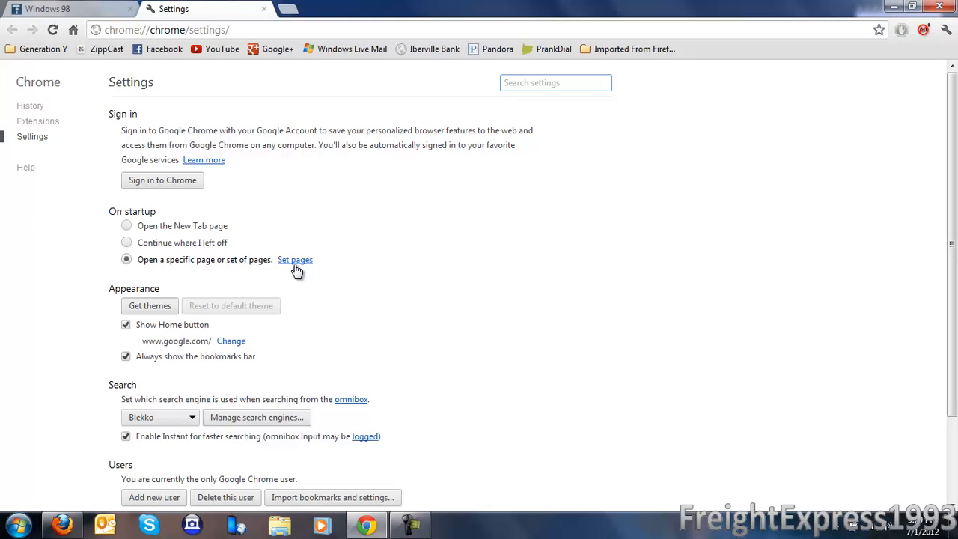
pyautogui.click(295, 259)
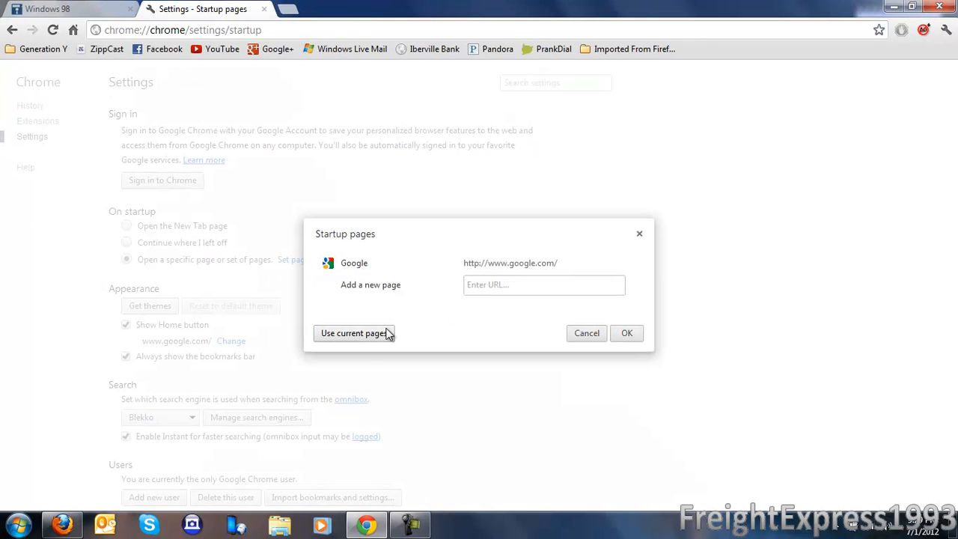
pyautogui.click(625, 332)
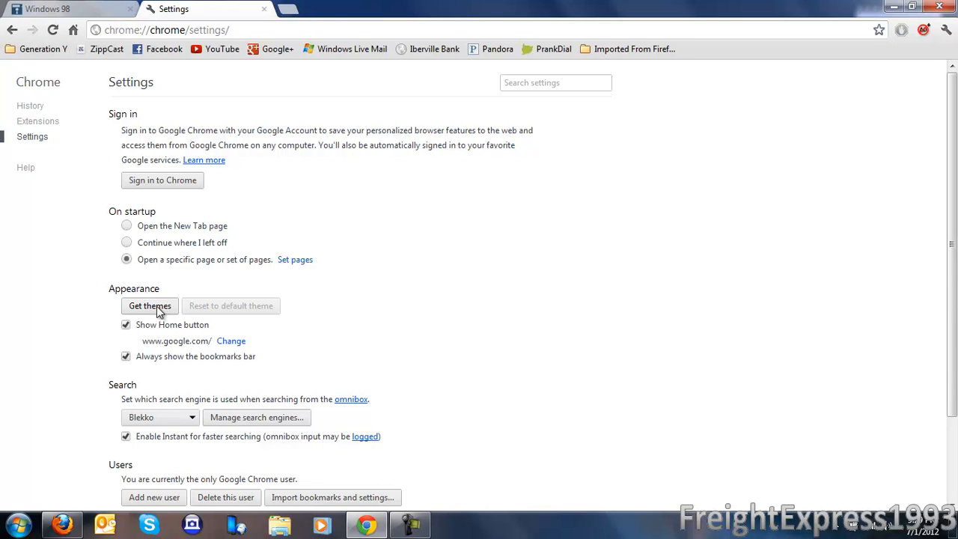
pyautogui.moveTo(193, 341)
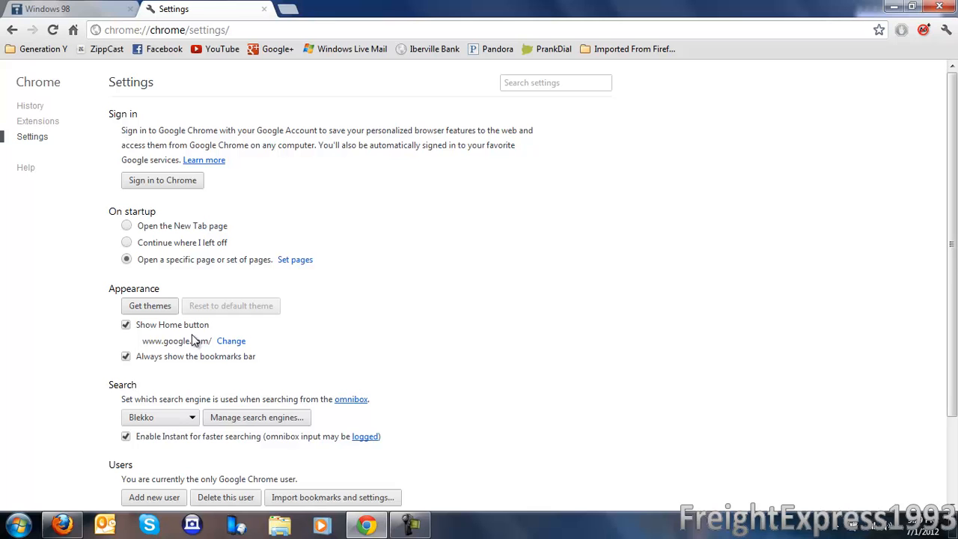
pyautogui.moveTo(39, 60)
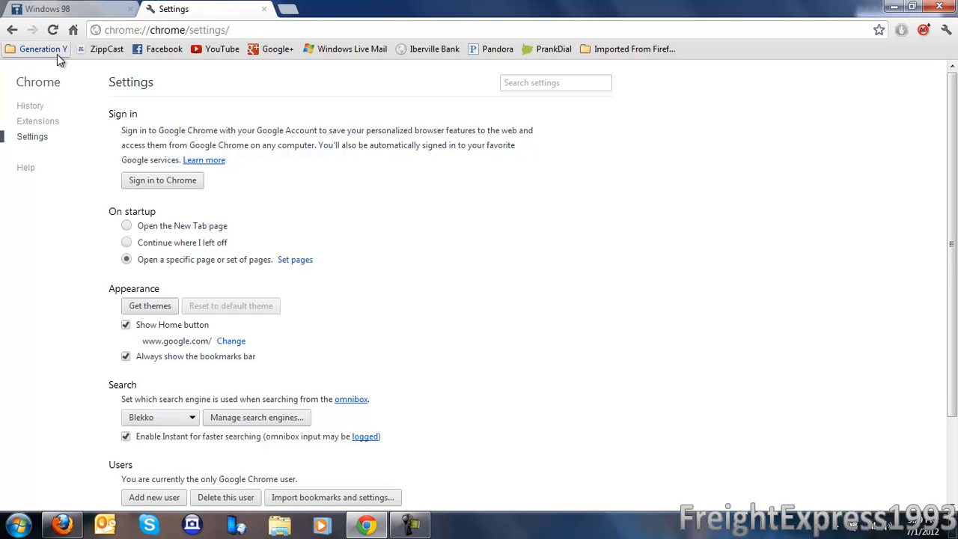
pyautogui.moveTo(138, 349)
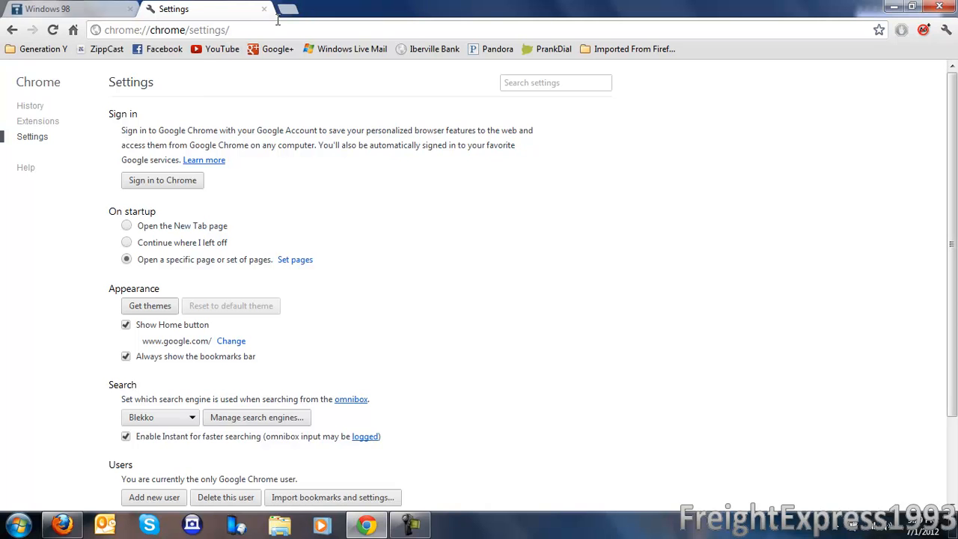
pyautogui.moveTo(159, 443)
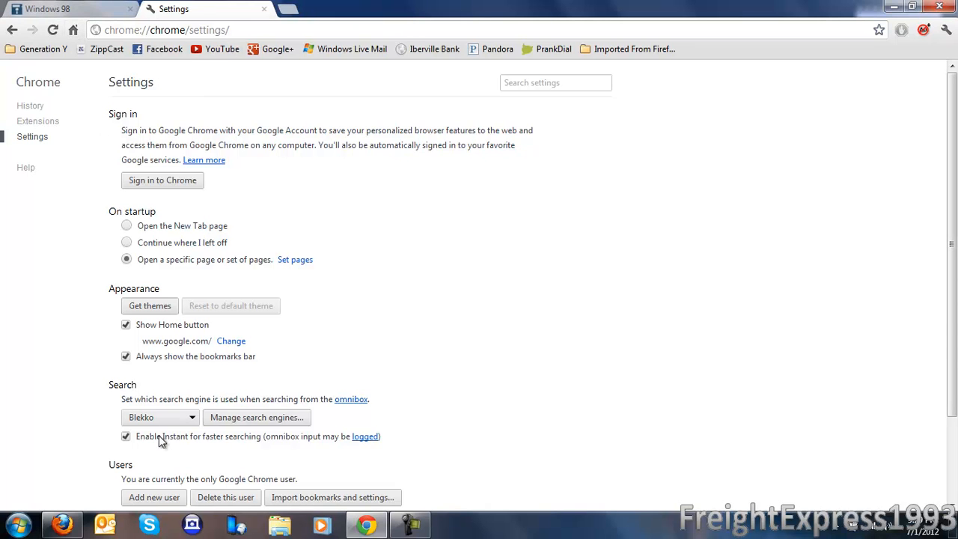
# Switch the default search engine from Blekko to Google
pyautogui.click(159, 415)
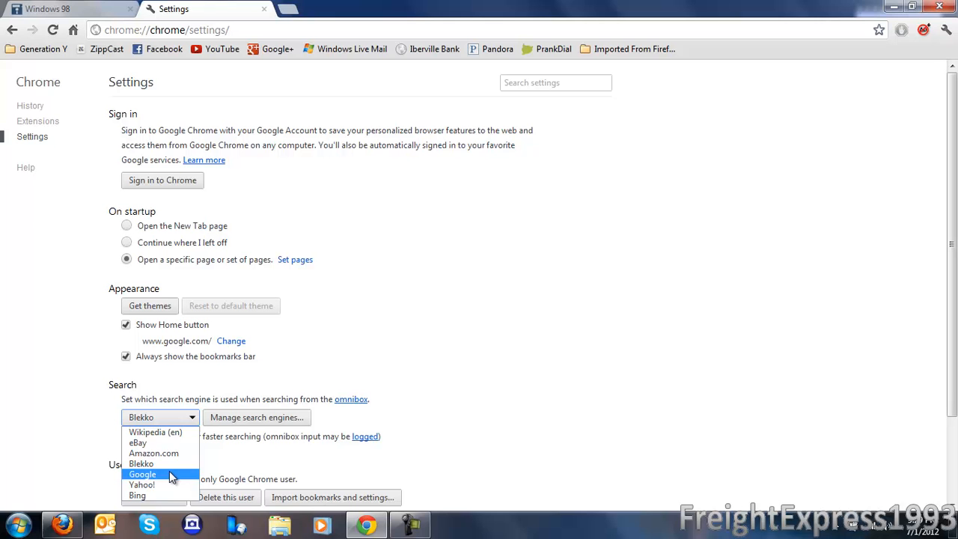
pyautogui.click(136, 473)
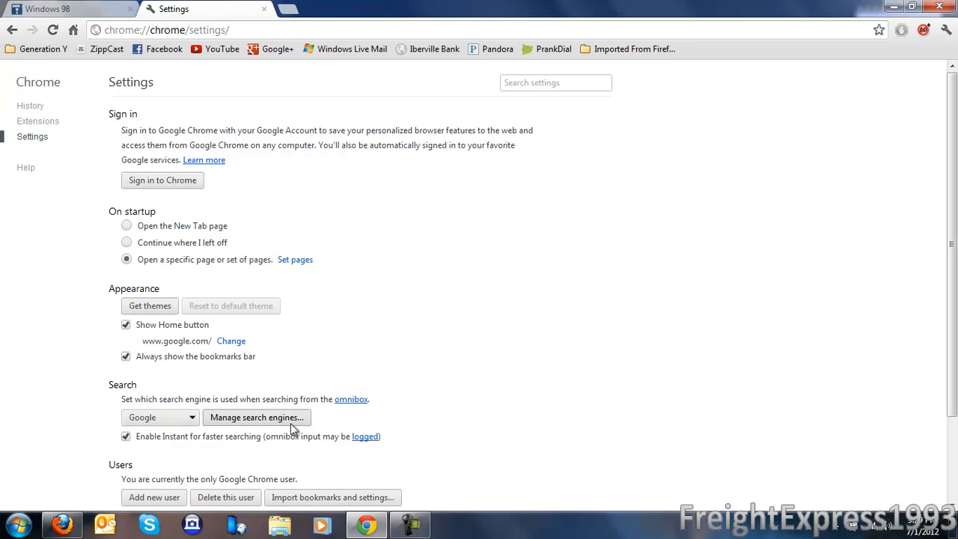
# In Manage search engines, remove Yahoo!, eBay, Amazon.com, Twitter and Bing from the defaults
pyautogui.click(256, 416)
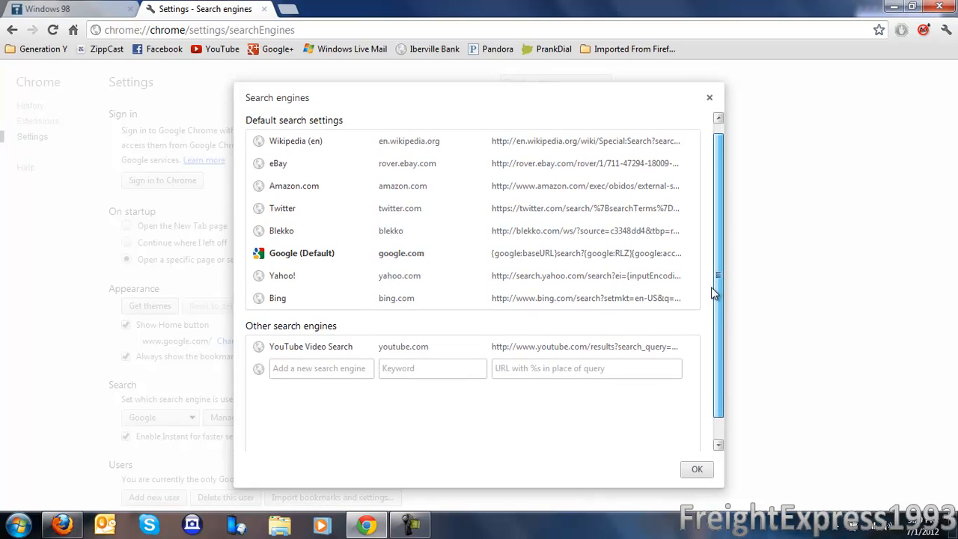
pyautogui.moveTo(671, 252)
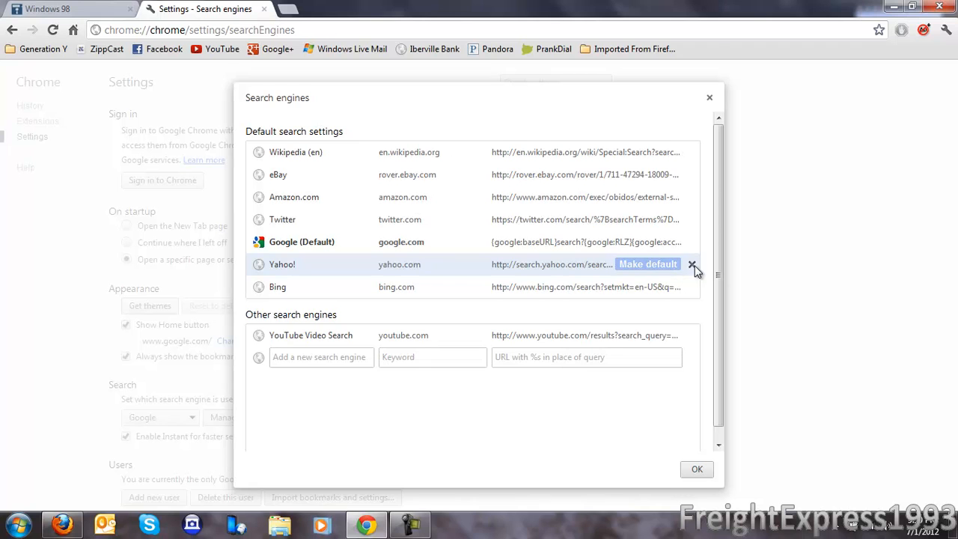
pyautogui.click(691, 264)
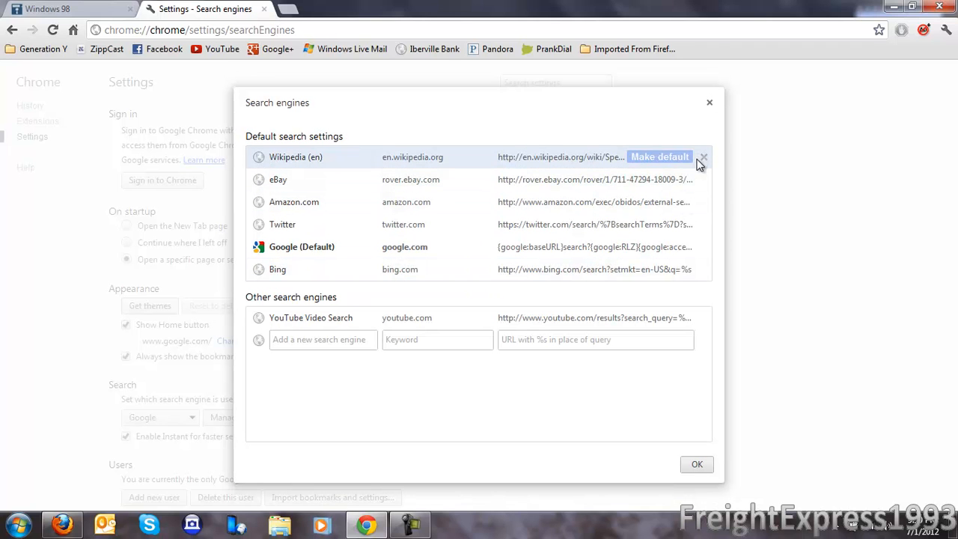
pyautogui.click(701, 157)
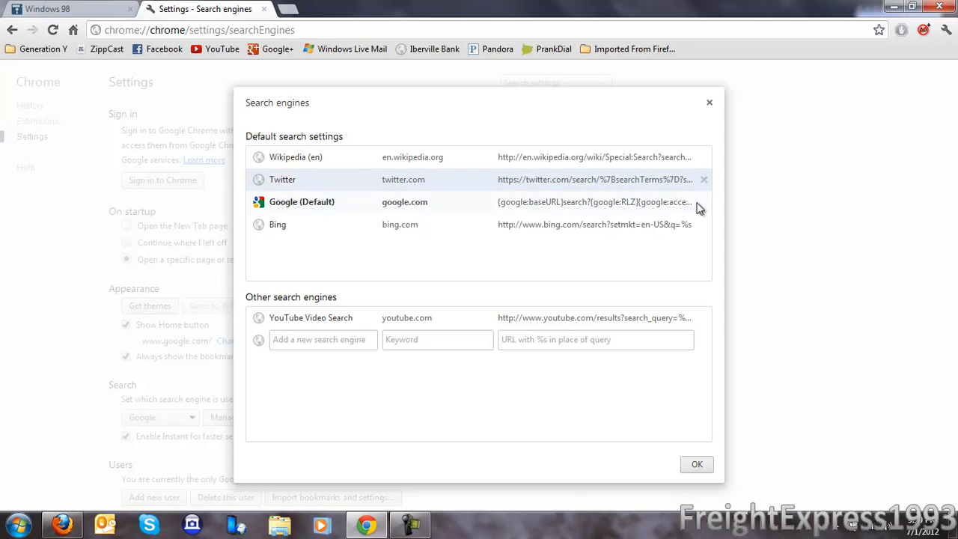
pyautogui.click(704, 179)
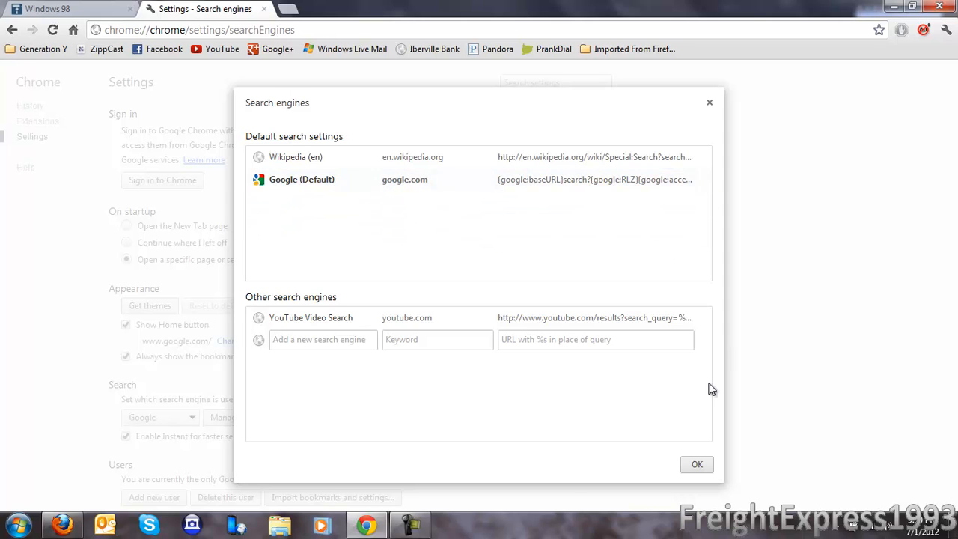
pyautogui.moveTo(531, 168)
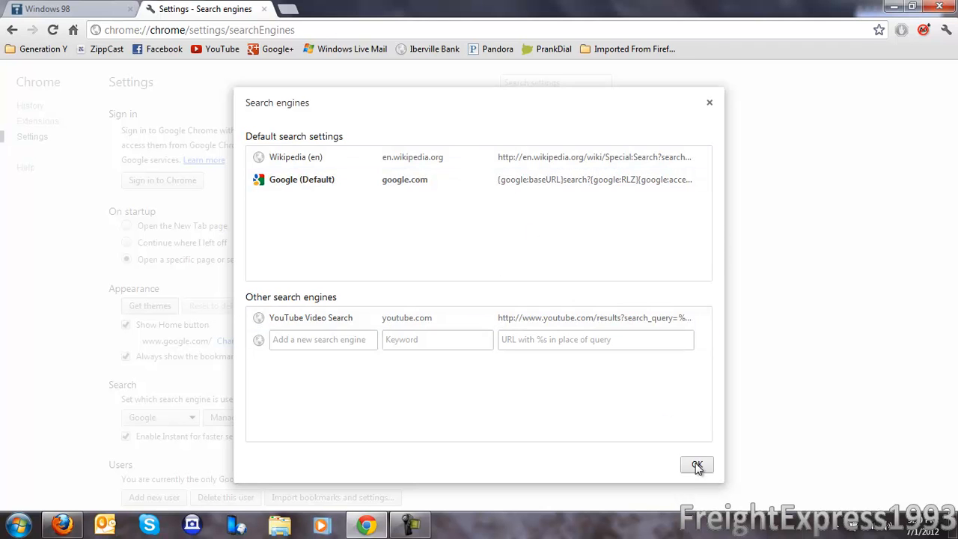
# Confirm the pruned search engine list, reopen it to verify, then close it
pyautogui.click(695, 464)
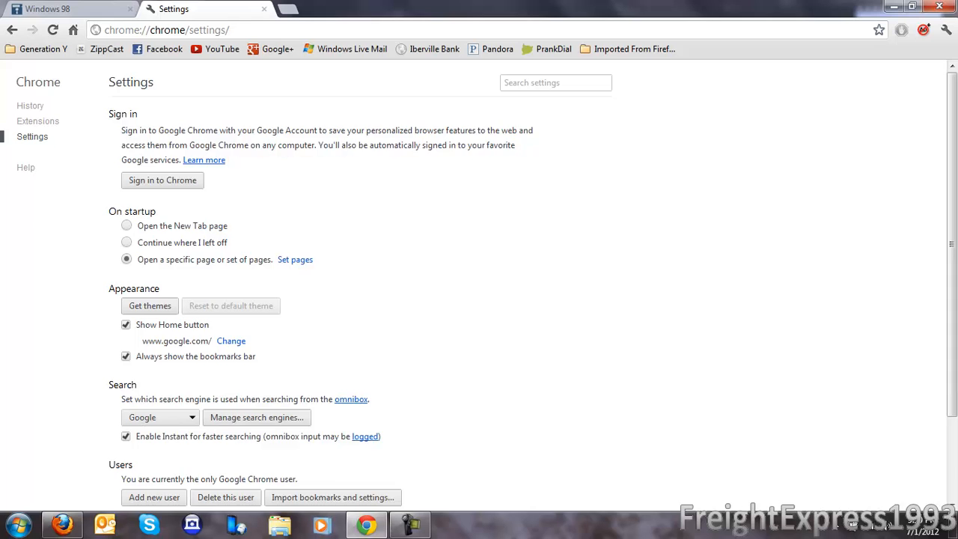
pyautogui.scroll(-3)
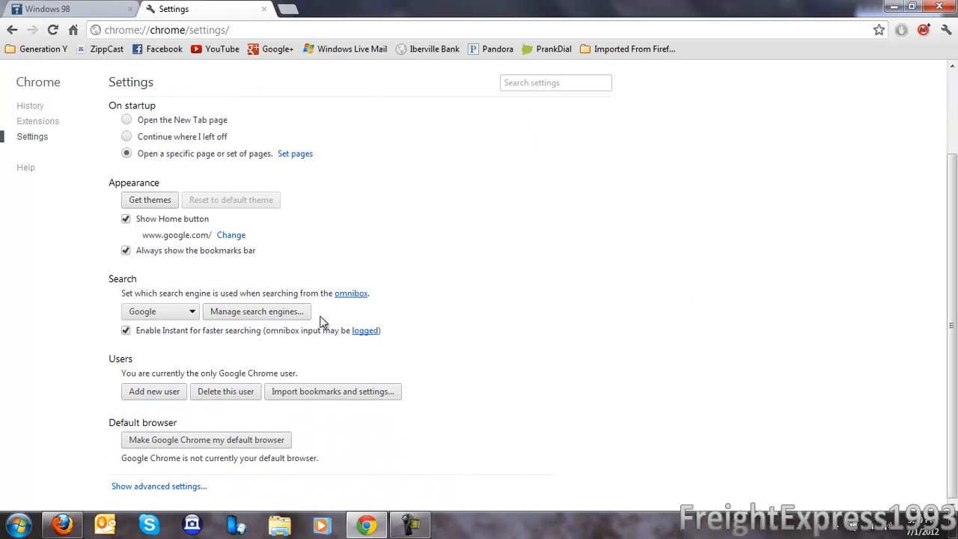
pyautogui.moveTo(254, 337)
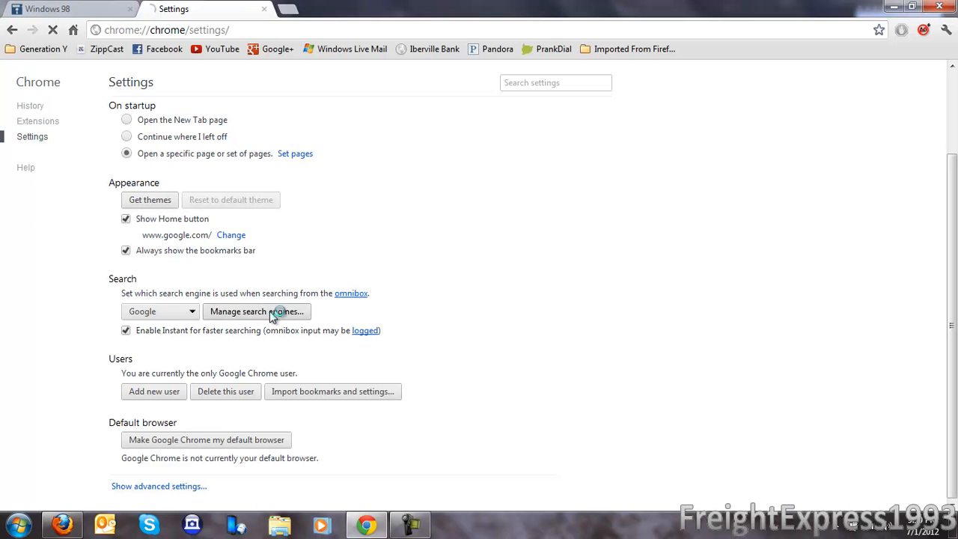
pyautogui.click(256, 311)
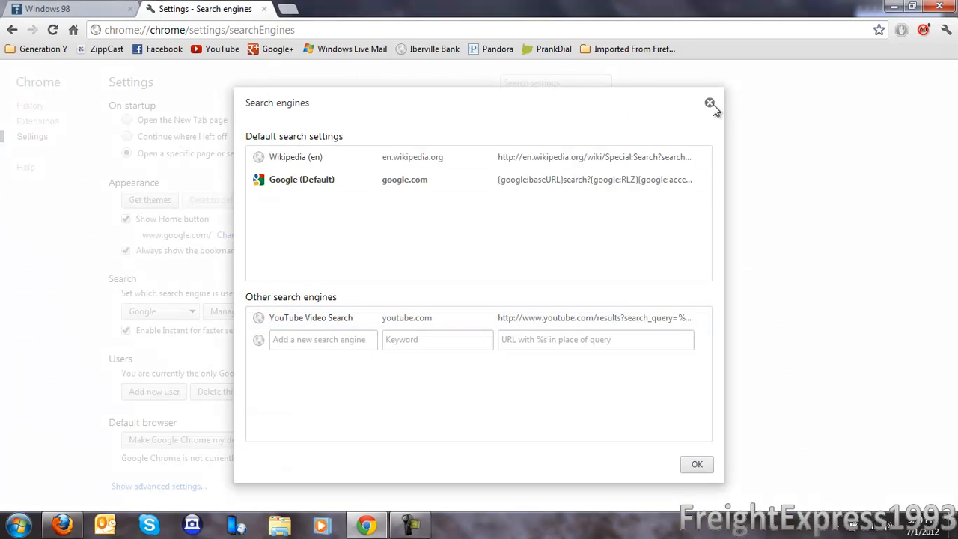
pyautogui.click(710, 101)
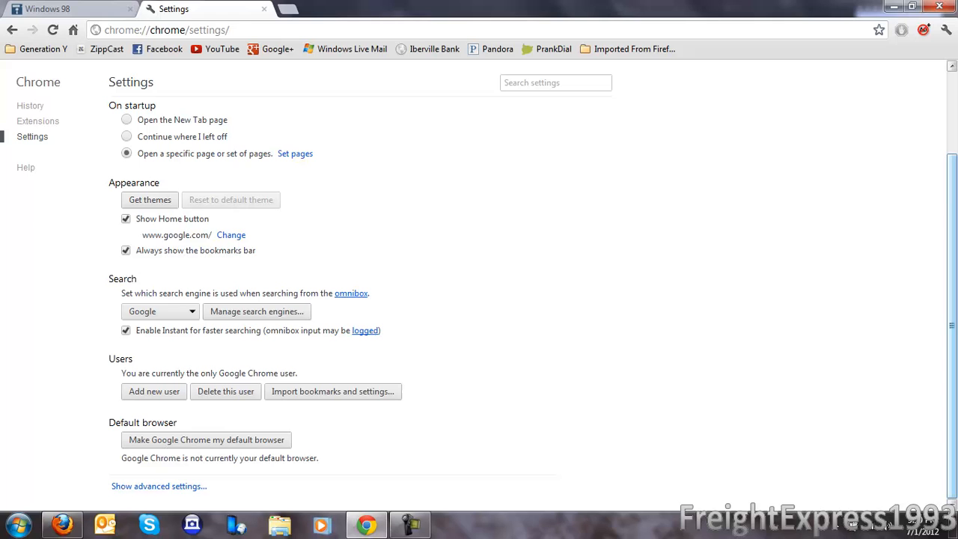
pyautogui.moveTo(178, 374)
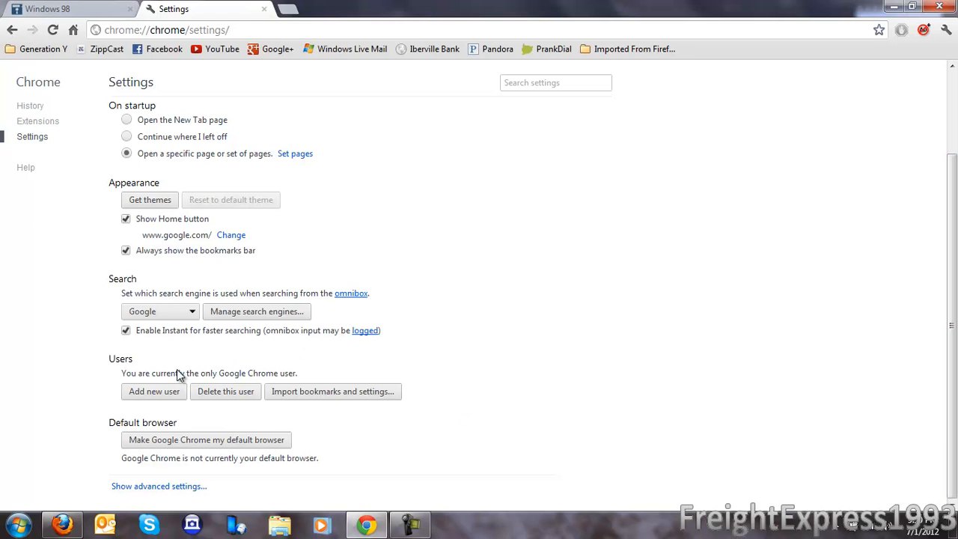
pyautogui.moveTo(166, 382)
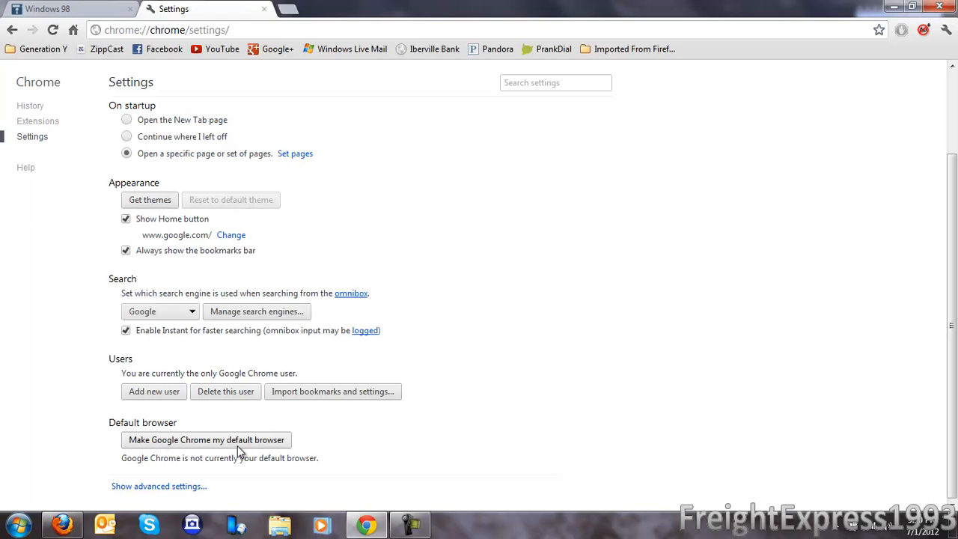
pyautogui.moveTo(174, 486)
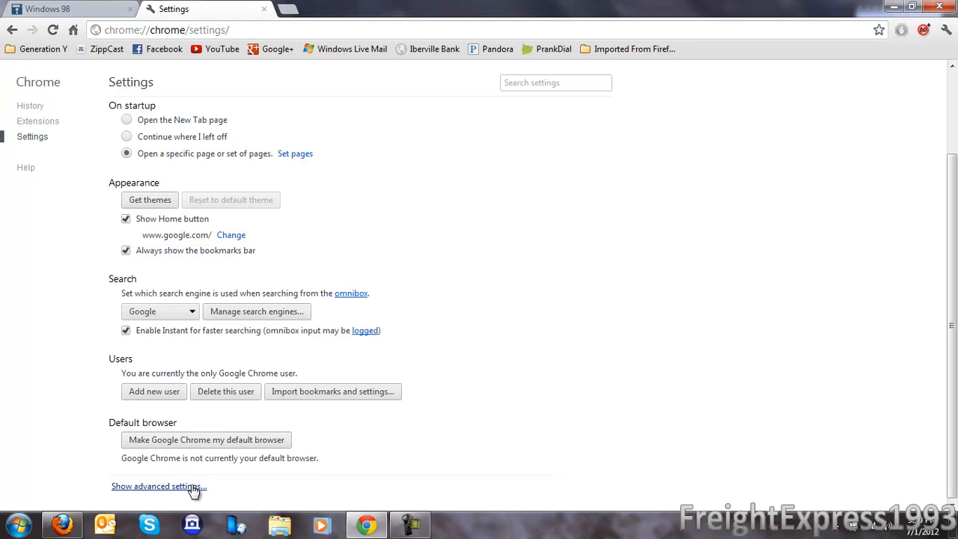
# Expand Show advanced settings and scroll through privacy, downloads and cloud printing sections
pyautogui.click(169, 485)
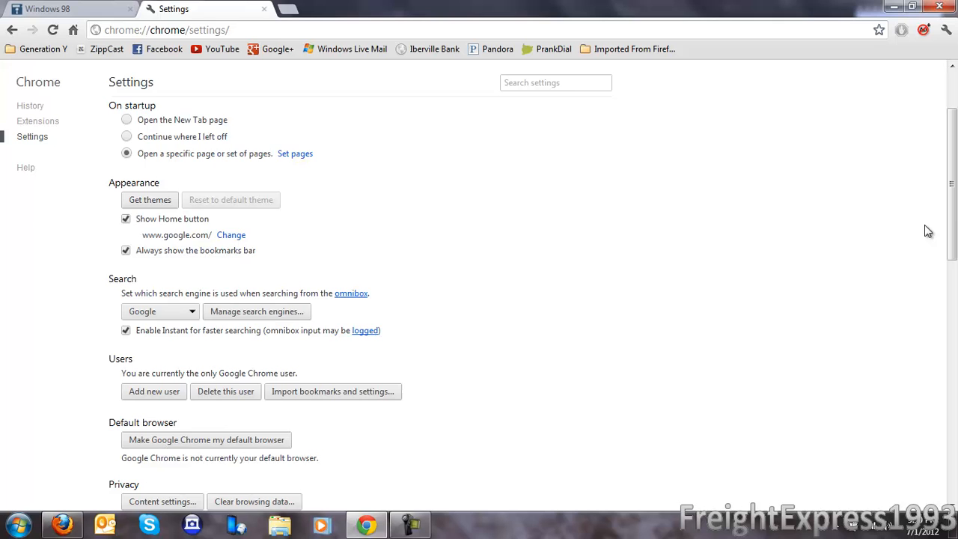
pyautogui.scroll(-3)
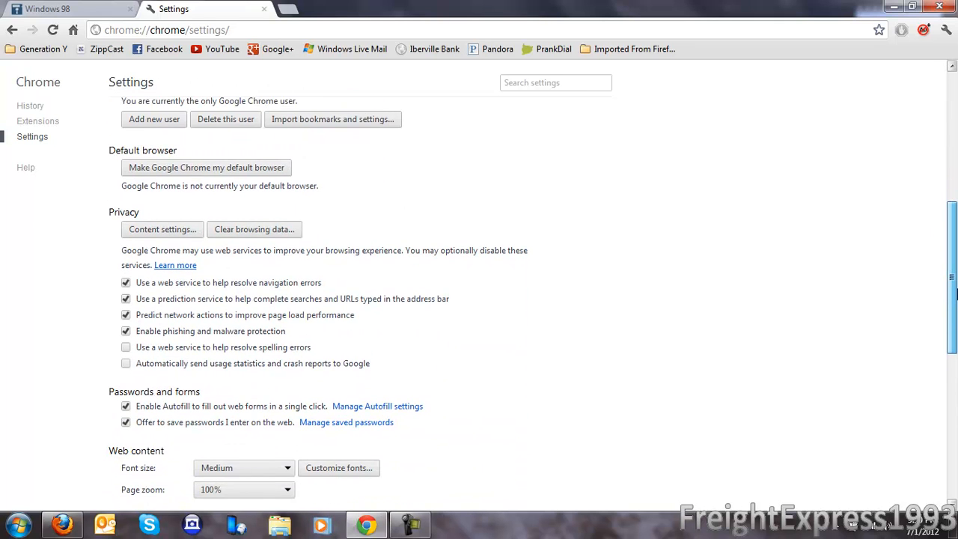
pyautogui.scroll(-3)
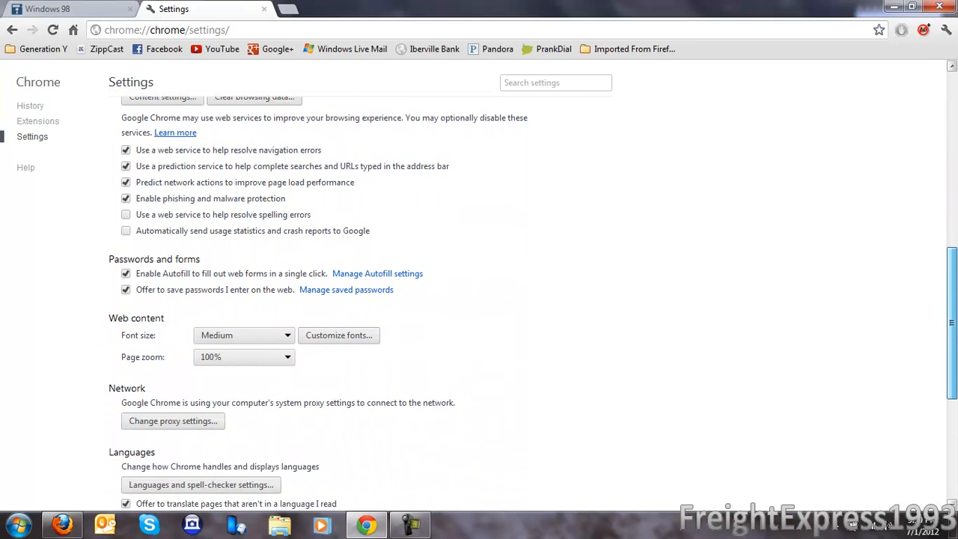
pyautogui.scroll(-3)
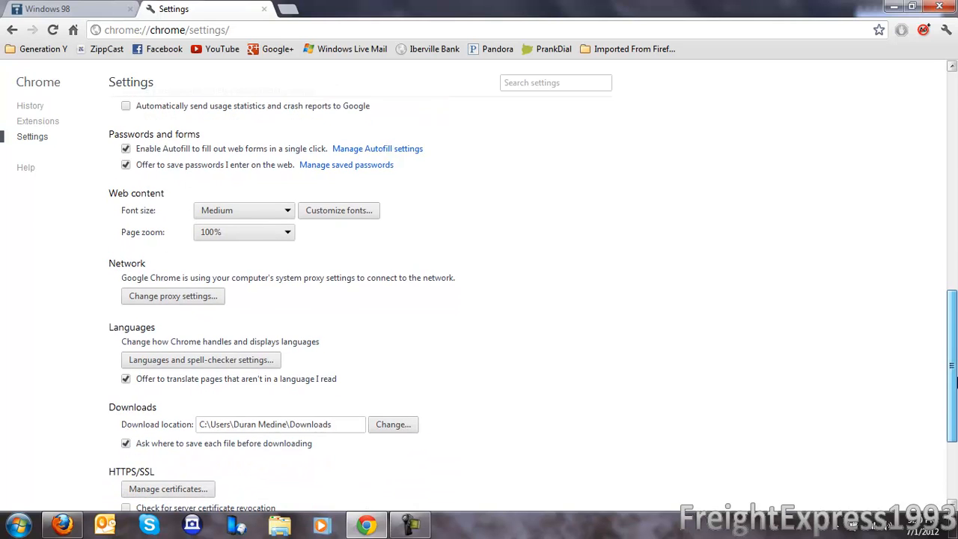
pyautogui.scroll(-3)
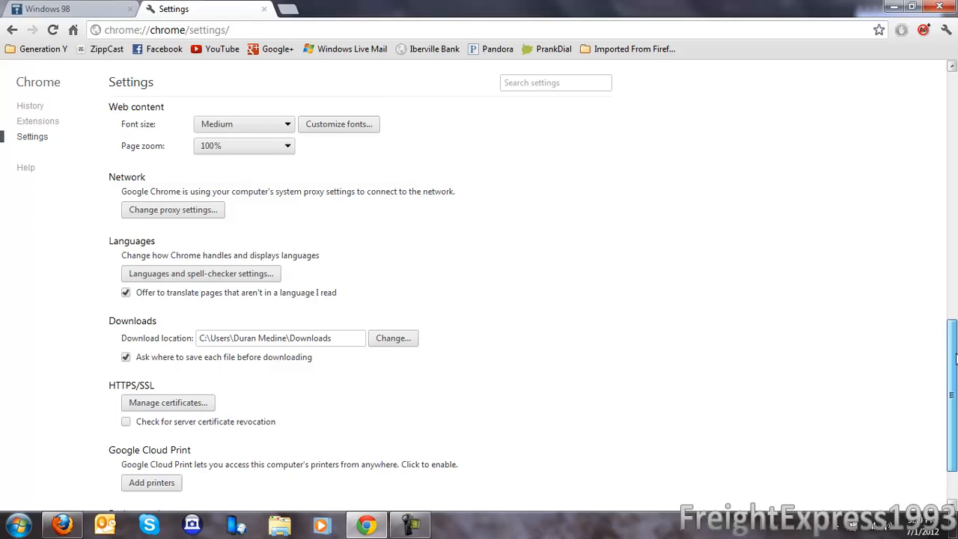
pyautogui.scroll(3)
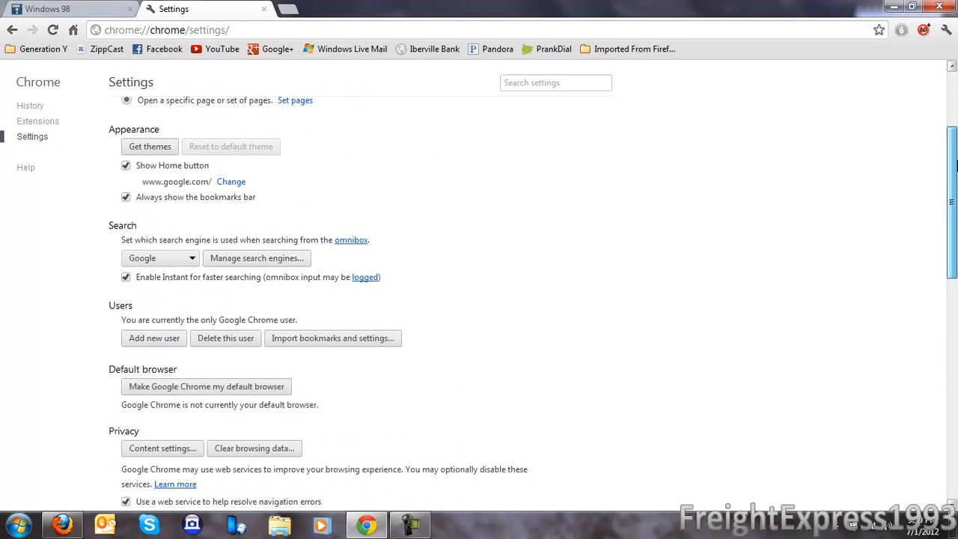
# Browse the Web Store Themes category and preview the Google Theme details
pyautogui.click(150, 146)
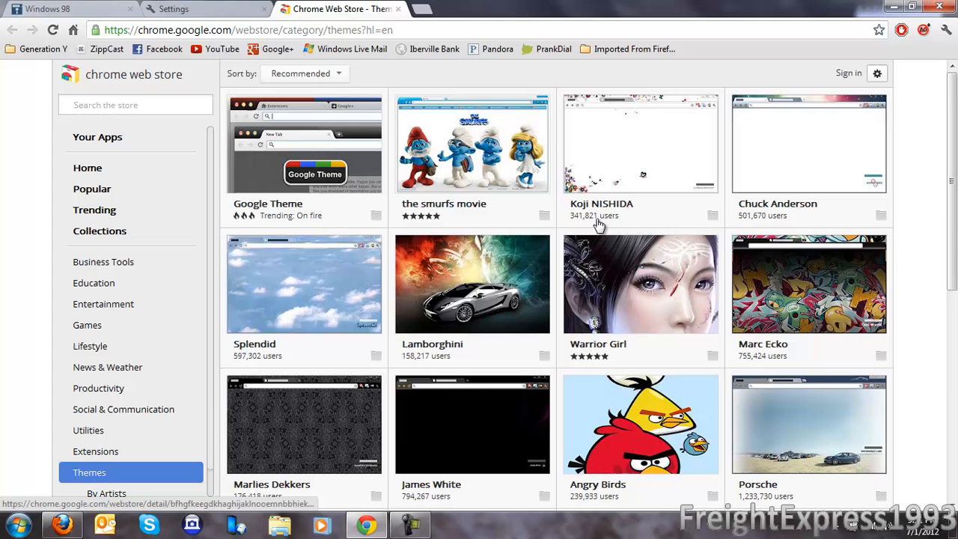
pyautogui.moveTo(330, 174)
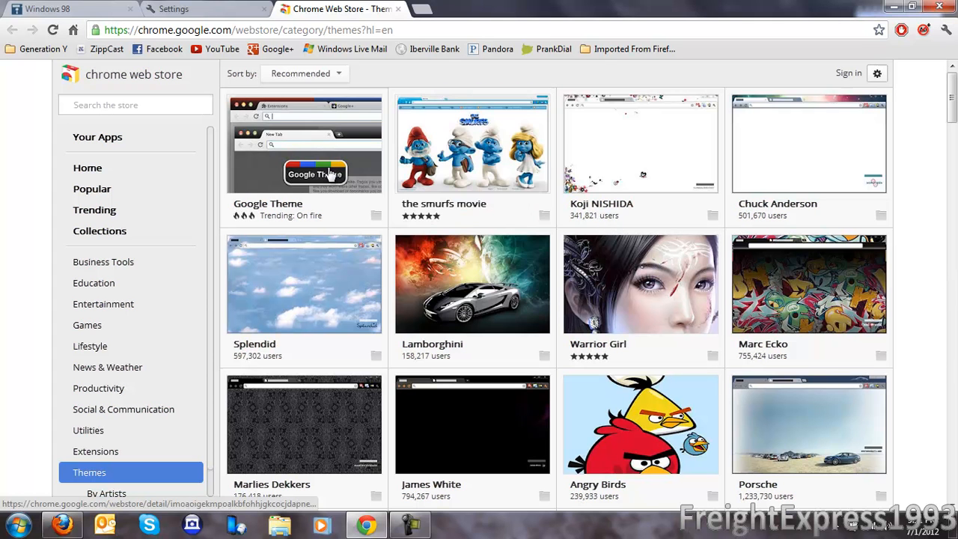
pyautogui.click(305, 144)
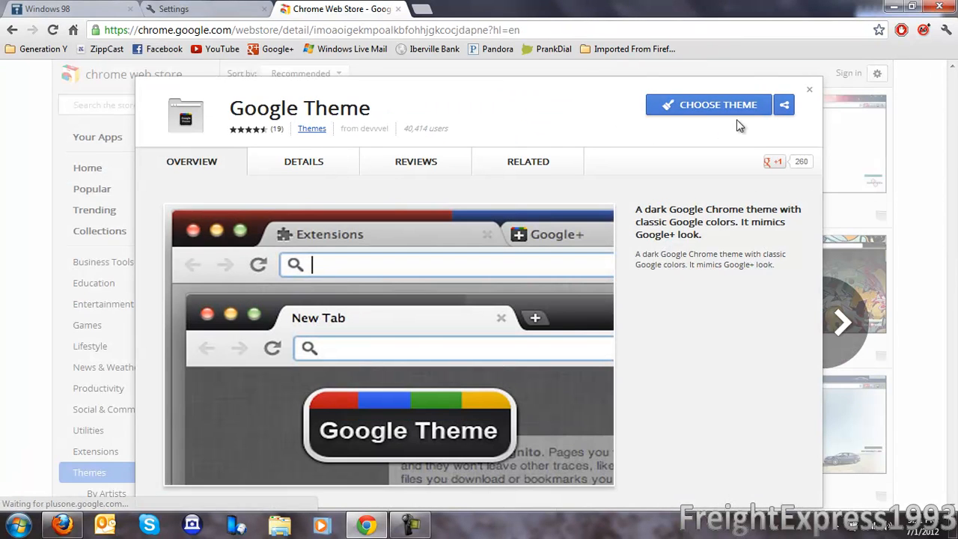
pyautogui.click(708, 105)
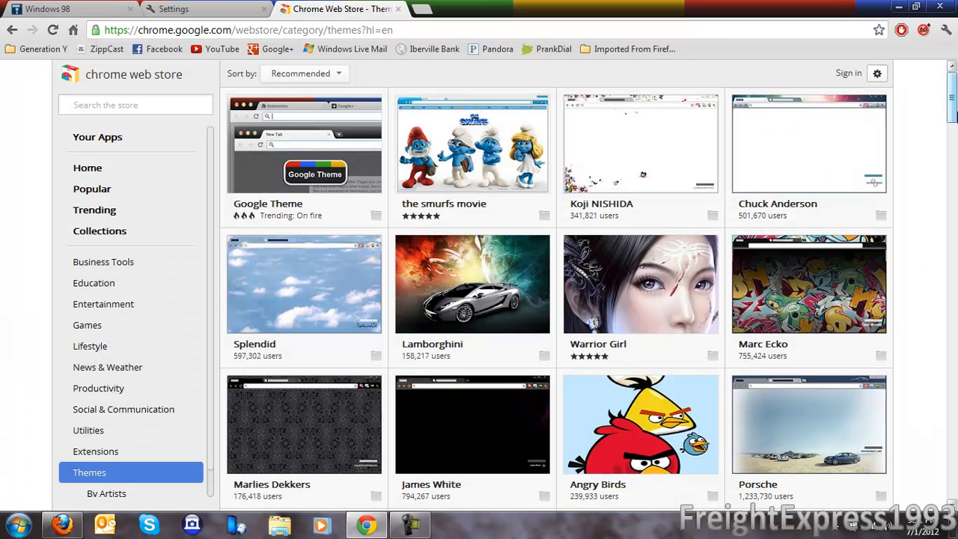
# Scroll the theme gallery down to the Abstract-Blue theme
pyautogui.scroll(-3)
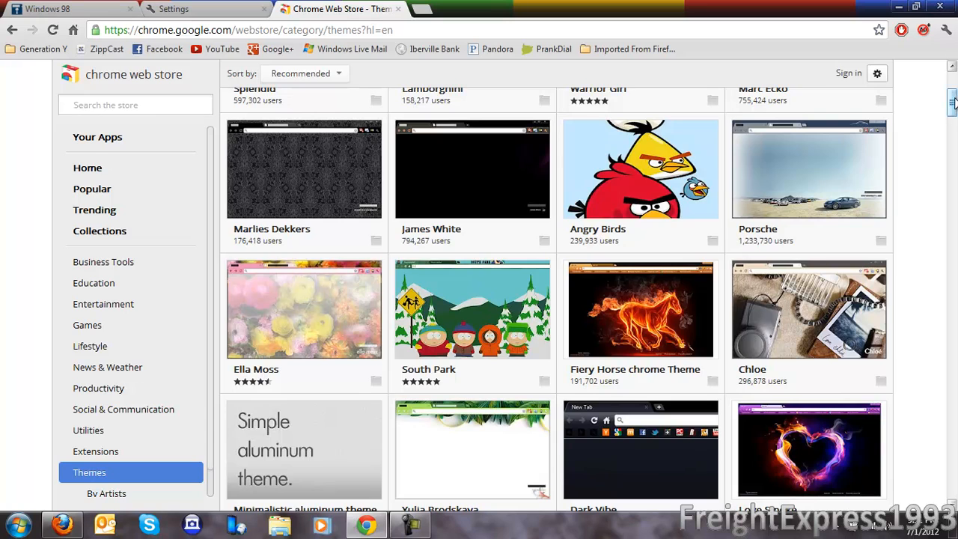
pyautogui.scroll(-3)
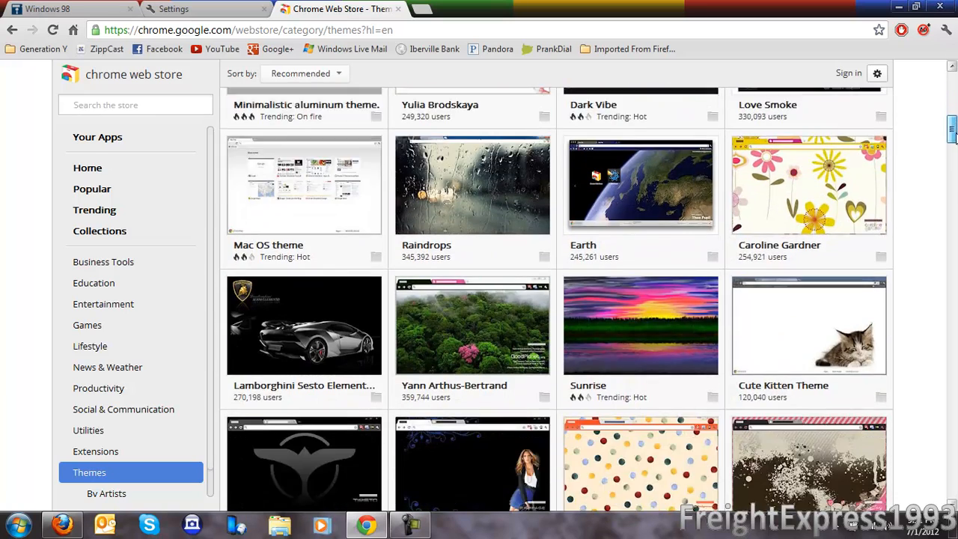
pyautogui.scroll(-3)
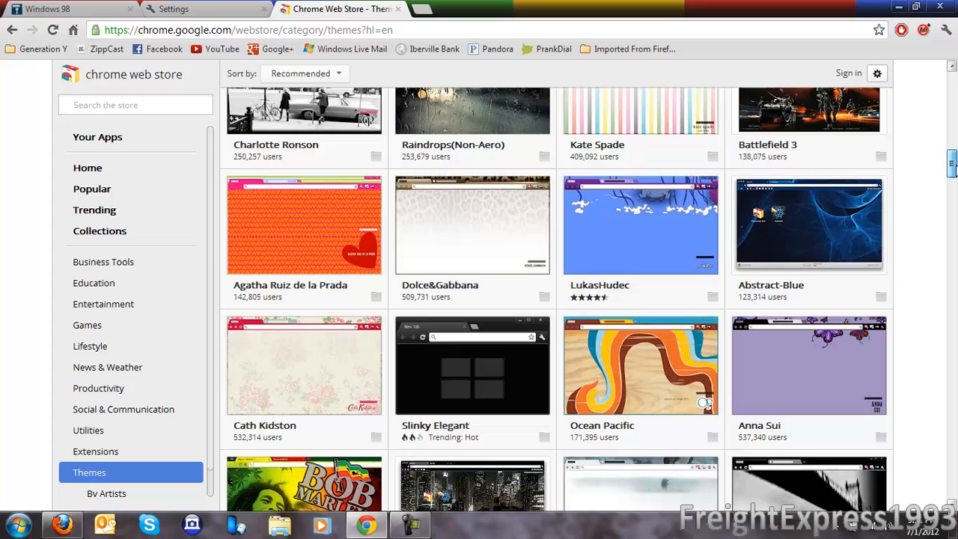
pyautogui.scroll(-3)
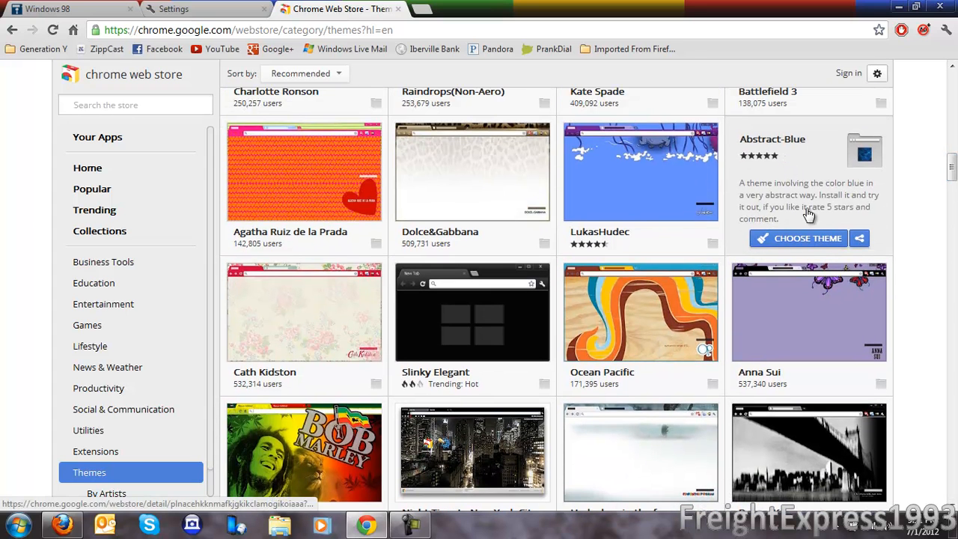
# Install the Abstract-Blue theme via Choose Theme and keep browsing the gallery
pyautogui.click(797, 238)
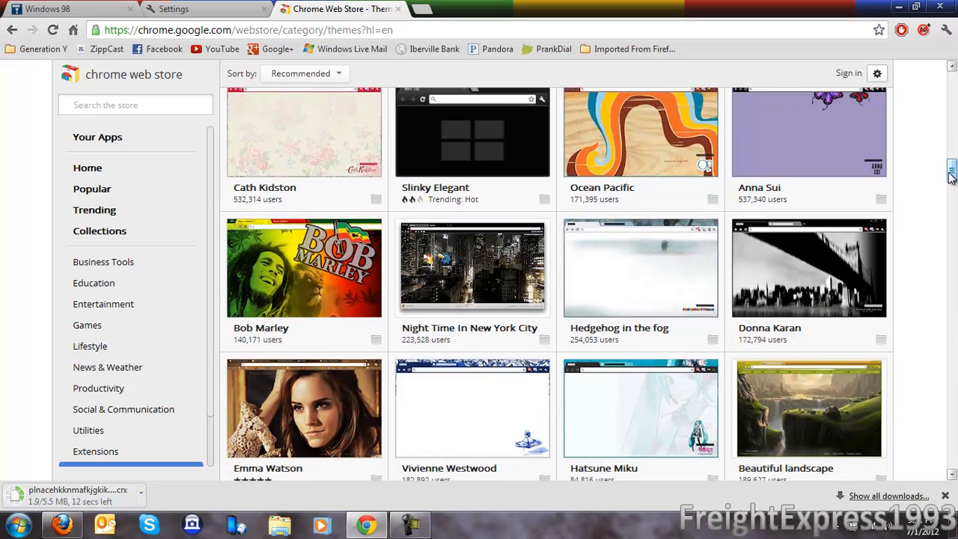
pyautogui.scroll(-3)
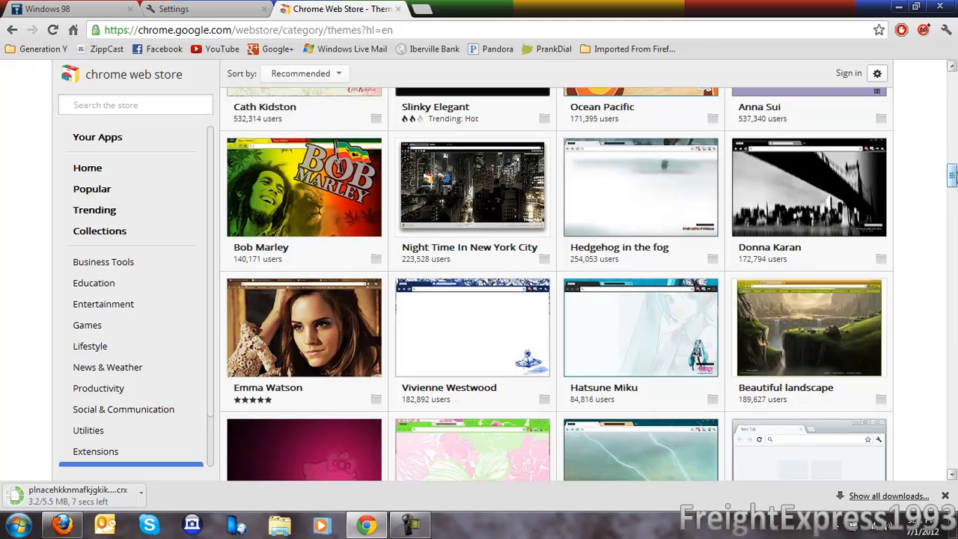
pyautogui.scroll(-3)
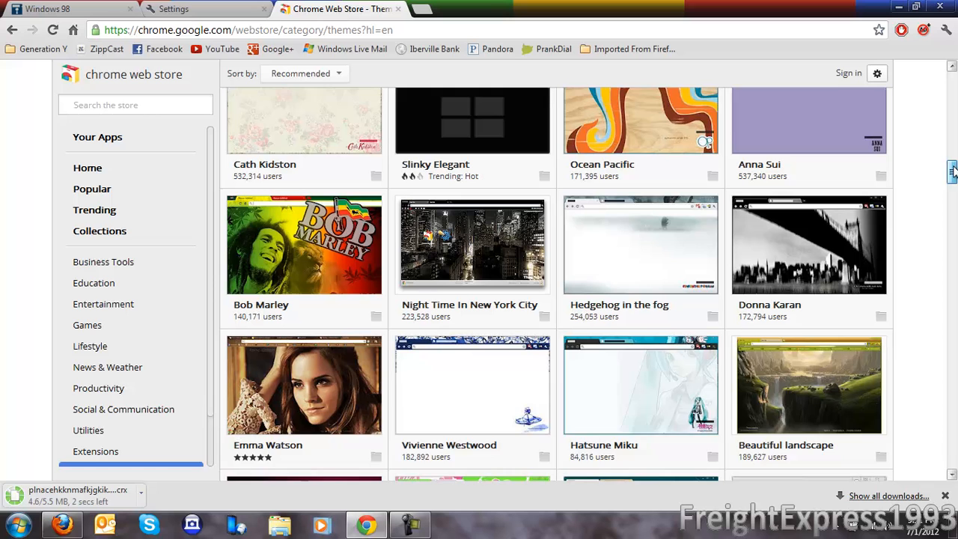
pyautogui.scroll(-3)
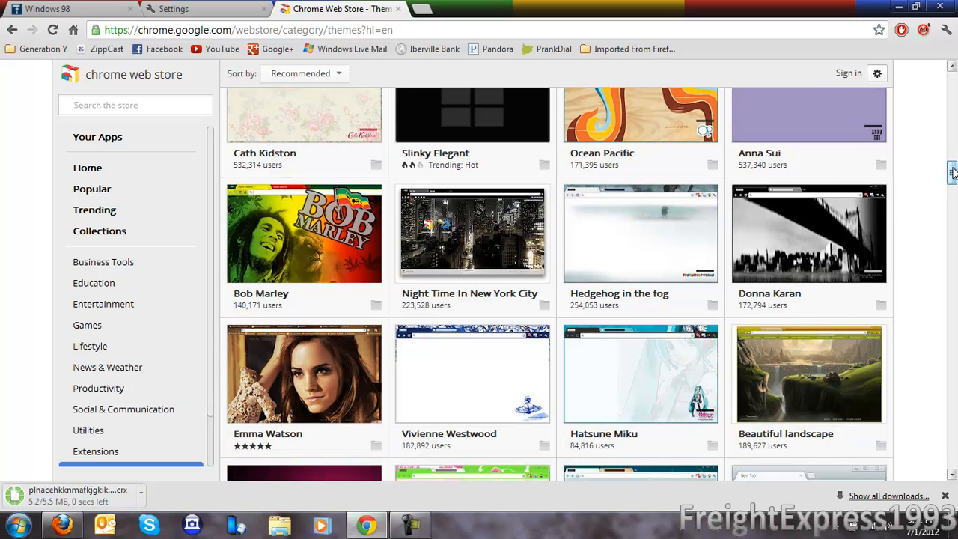
pyautogui.scroll(-3)
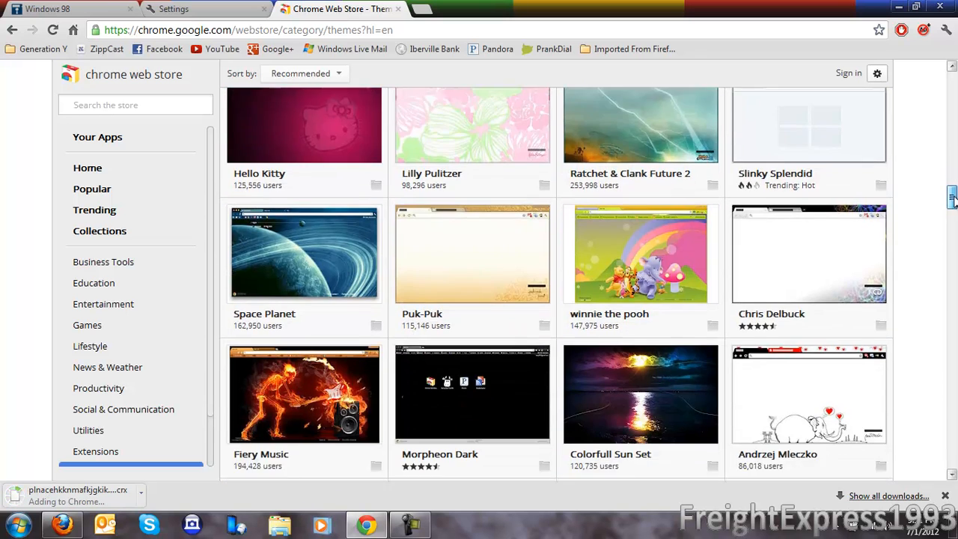
pyautogui.scroll(-3)
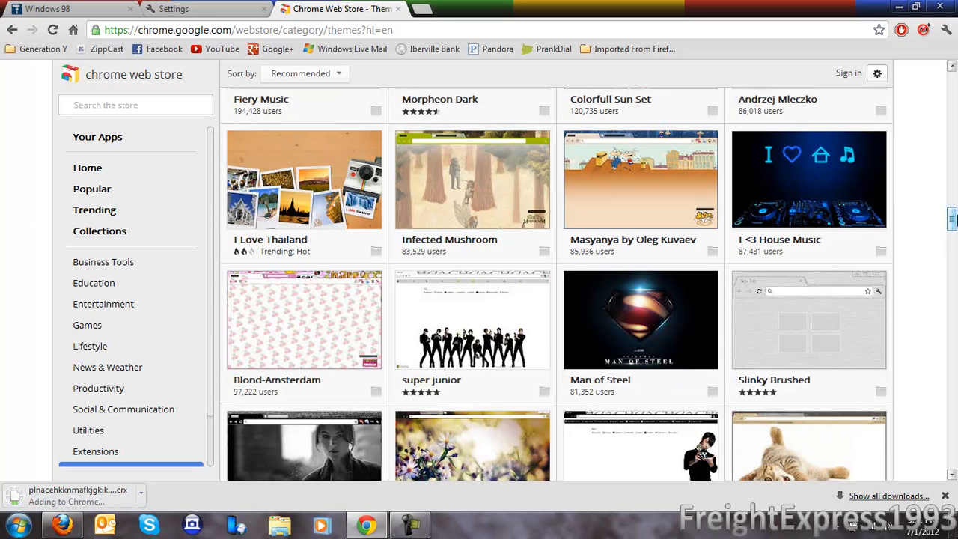
pyautogui.scroll(-3)
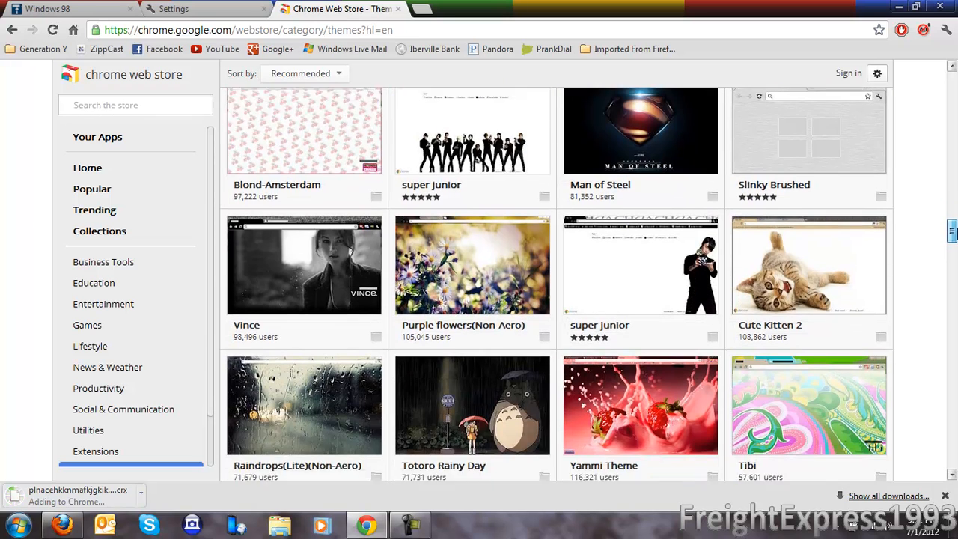
pyautogui.scroll(-3)
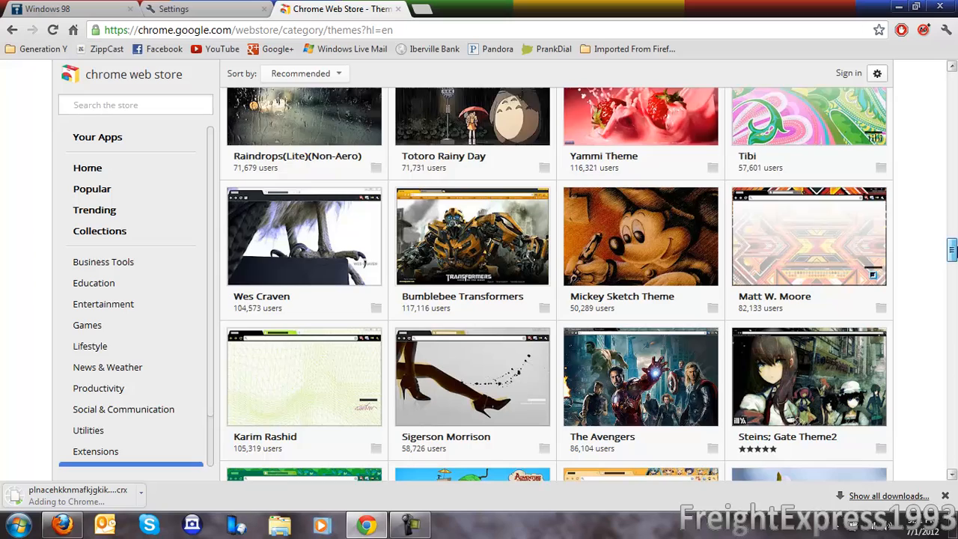
pyautogui.scroll(-3)
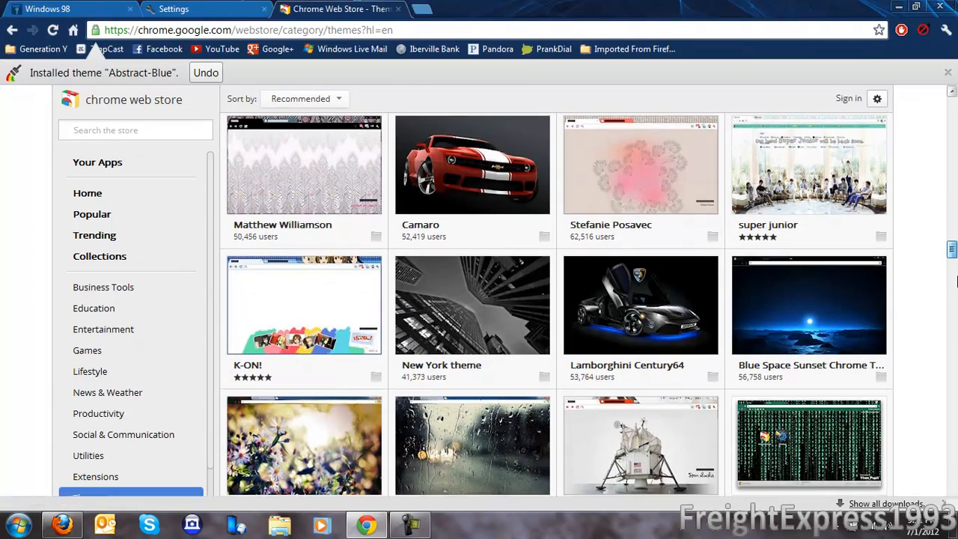
pyautogui.scroll(-3)
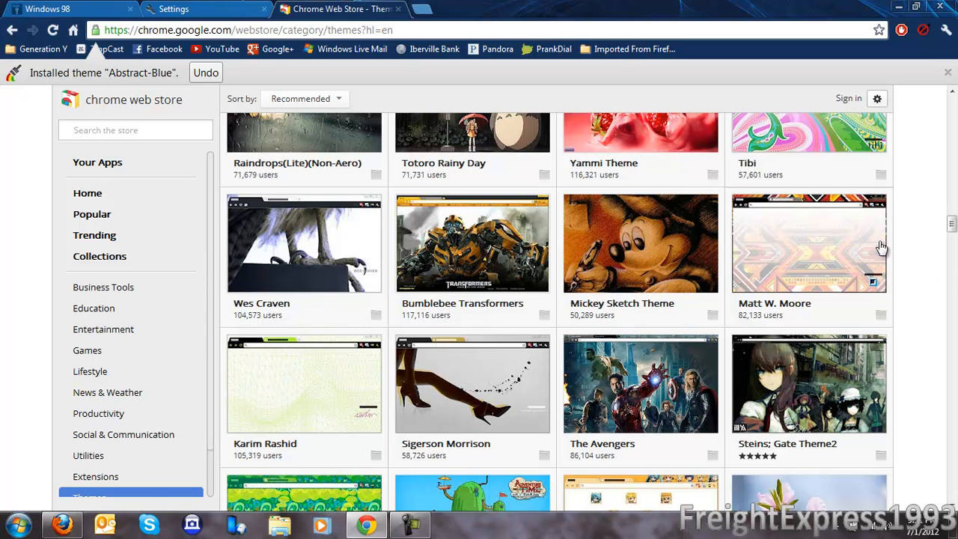
pyautogui.moveTo(381, 13)
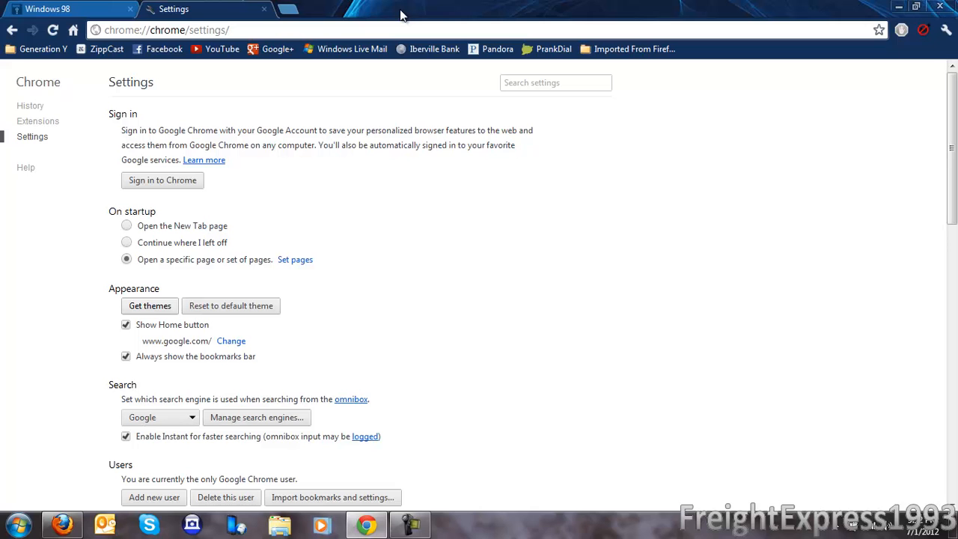
pyautogui.moveTo(217, 310)
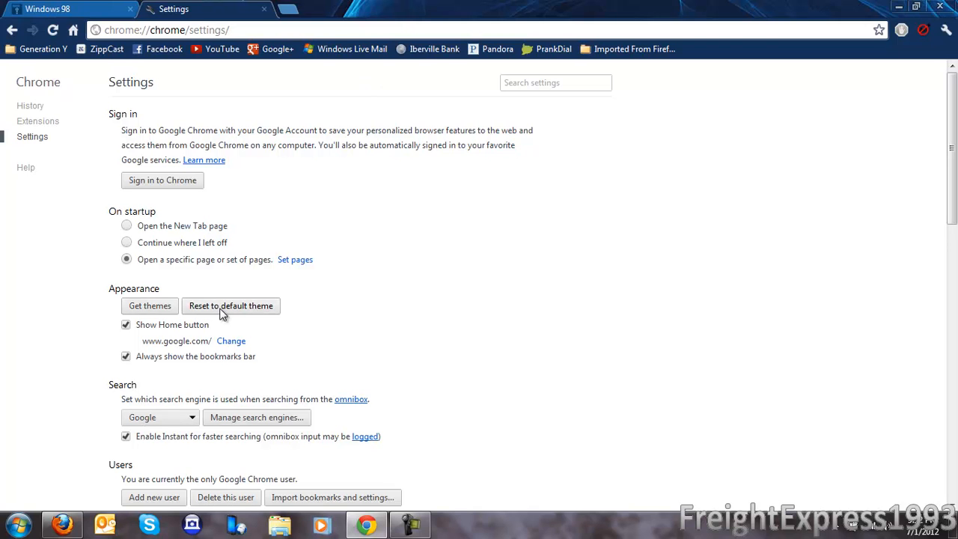
# Reset Chrome to its default theme from the Appearance settings
pyautogui.click(230, 305)
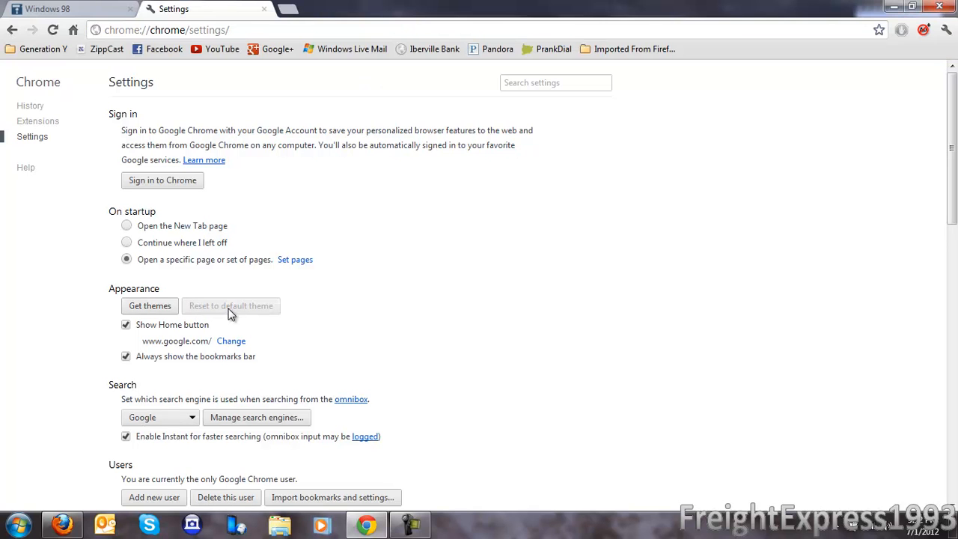
pyautogui.moveTo(197, 305)
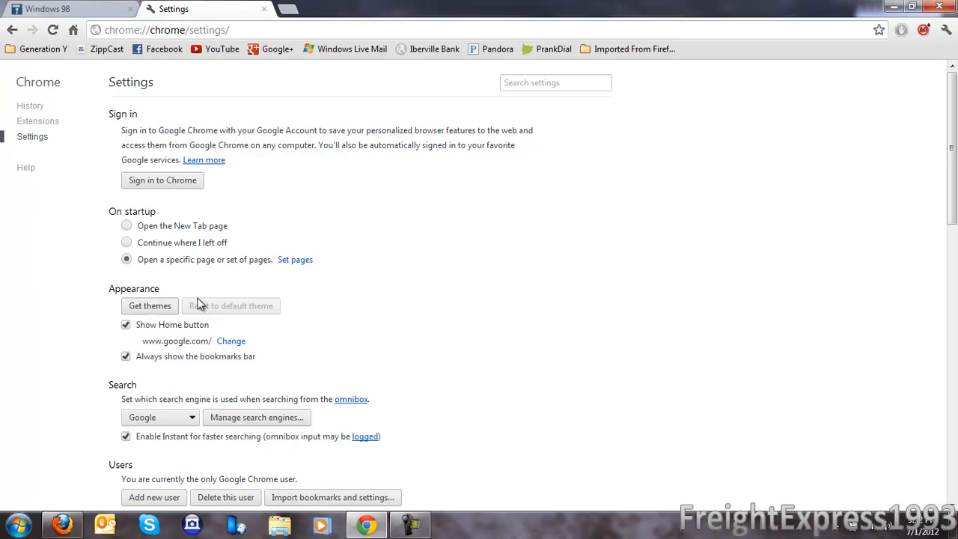
pyautogui.moveTo(195, 197)
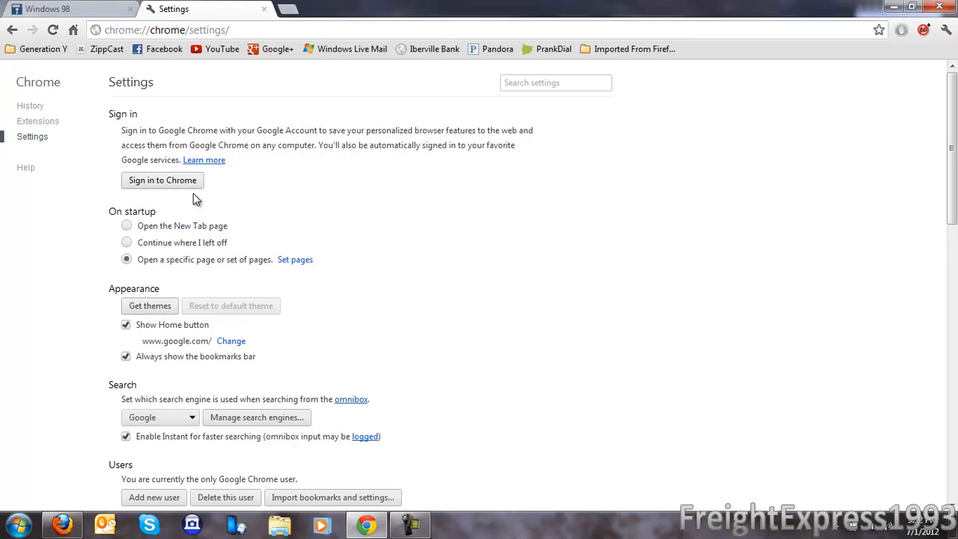
pyautogui.moveTo(166, 310)
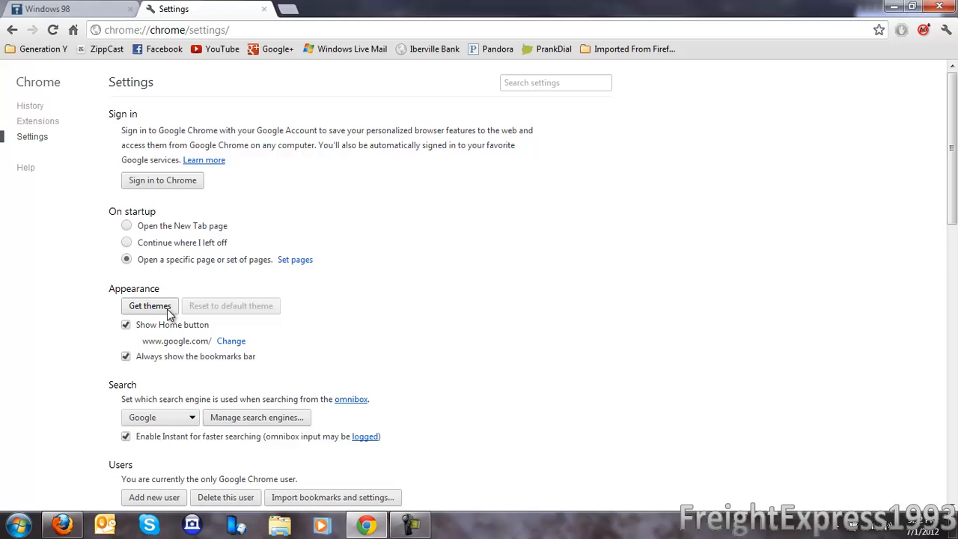
# Leave the Get themes sign-in page and show the installed AdBlock extensions list
pyautogui.click(150, 305)
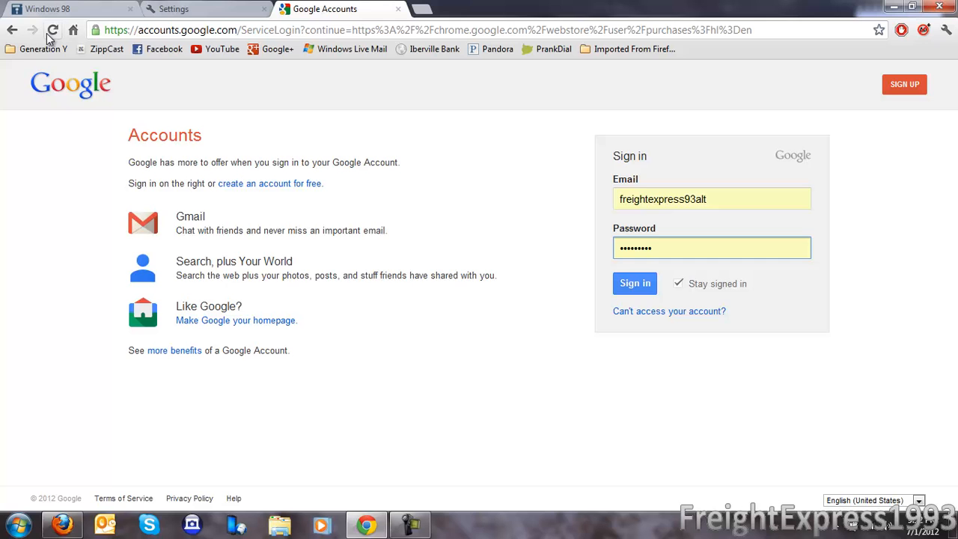
pyautogui.click(634, 283)
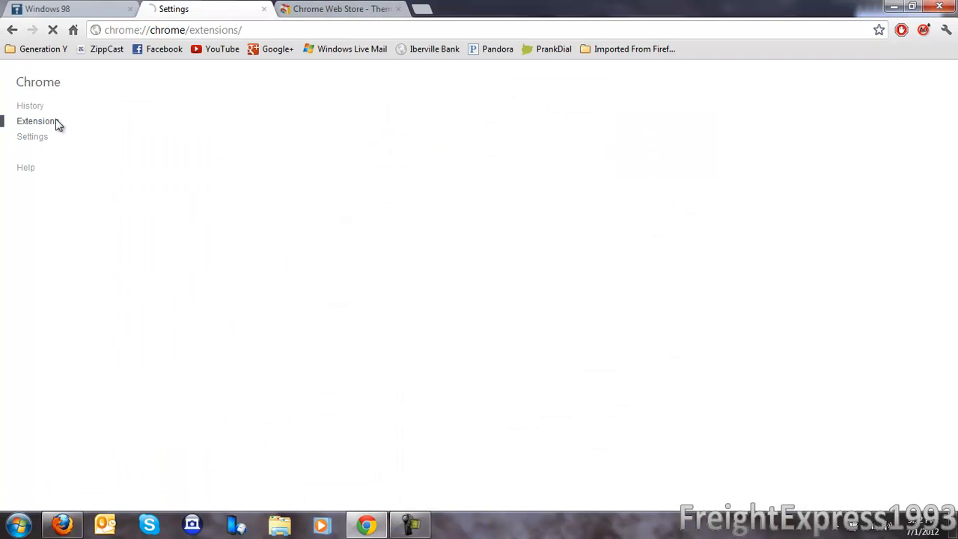
pyautogui.click(36, 120)
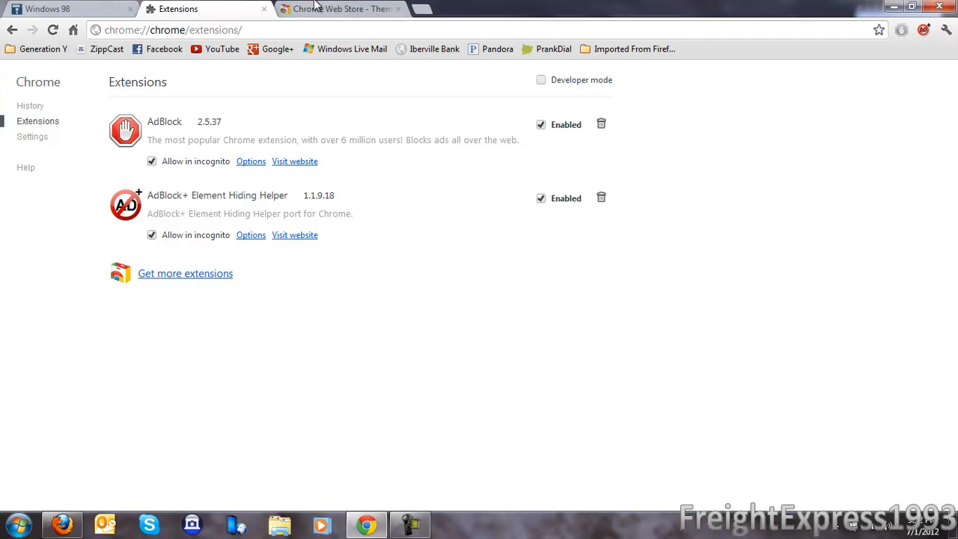
pyautogui.moveTo(430, 9)
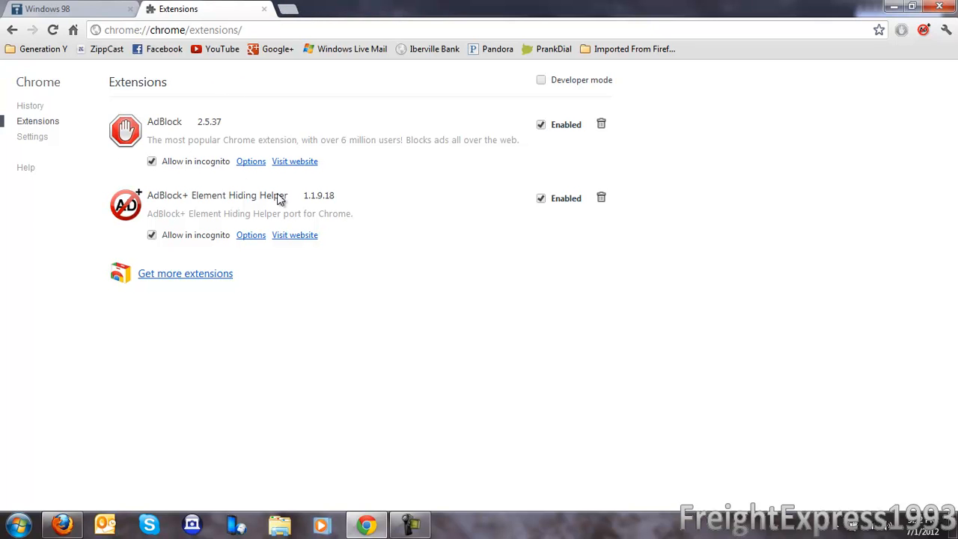
pyautogui.moveTo(306, 148)
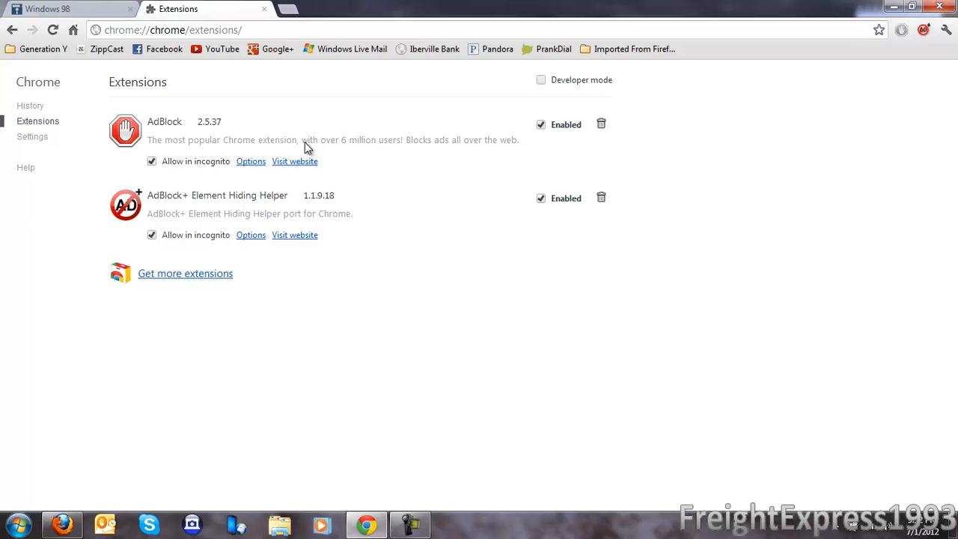
pyautogui.moveTo(185, 133)
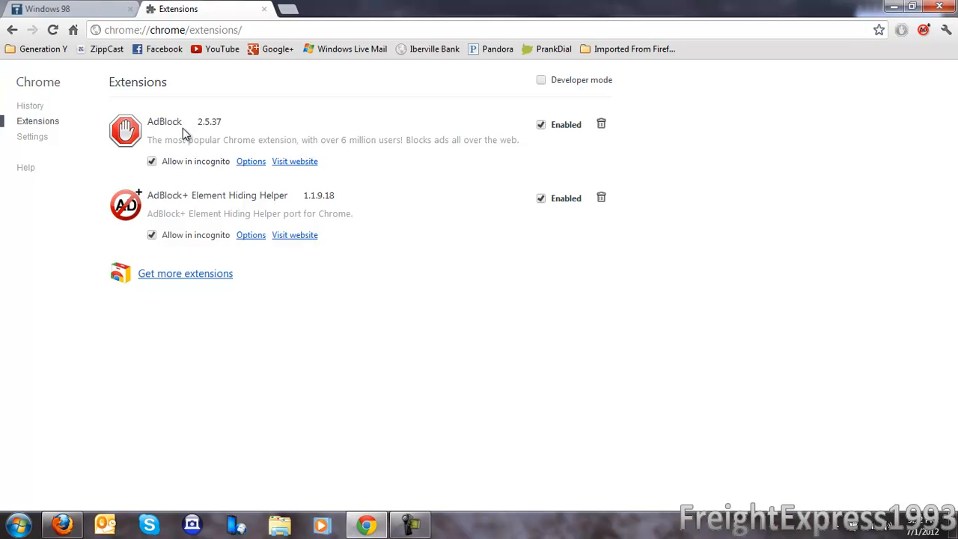
pyautogui.moveTo(291, 192)
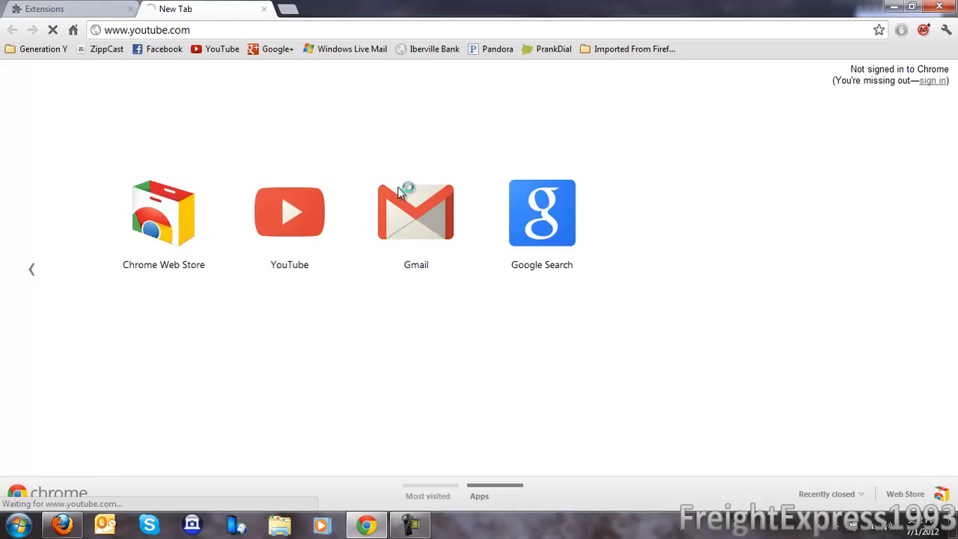
# Show the youtube.com home page with its suggested video feed
pyautogui.click(288, 212)
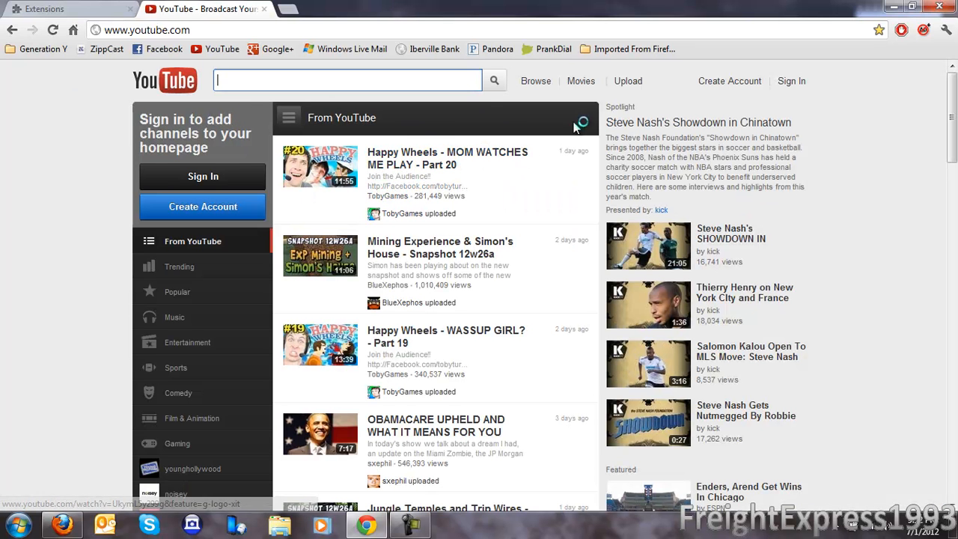
pyautogui.moveTo(446, 120)
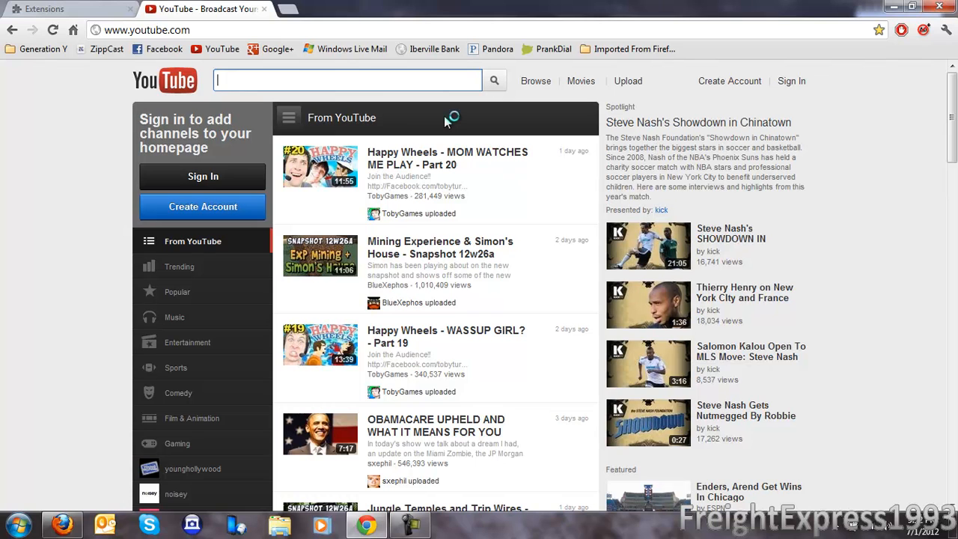
pyautogui.moveTo(455, 178)
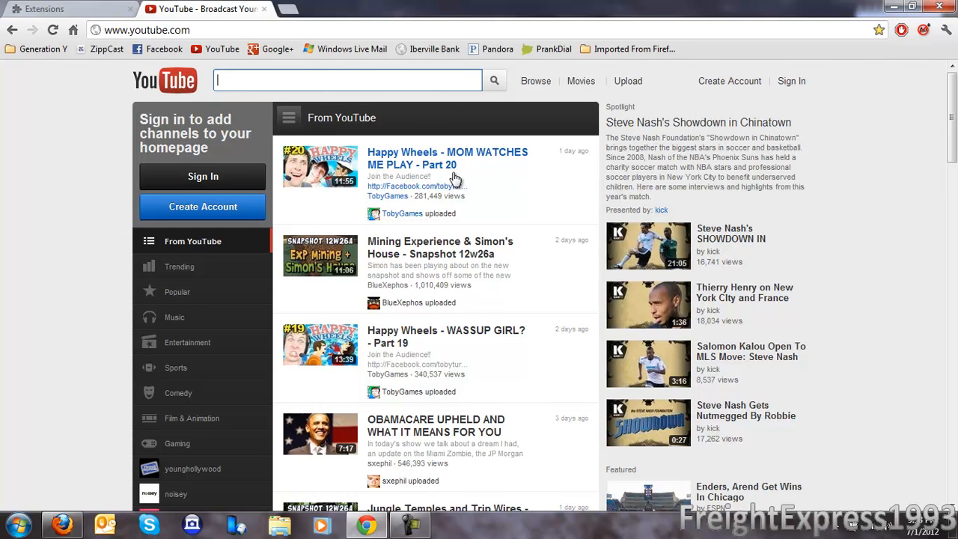
pyautogui.moveTo(93, 147)
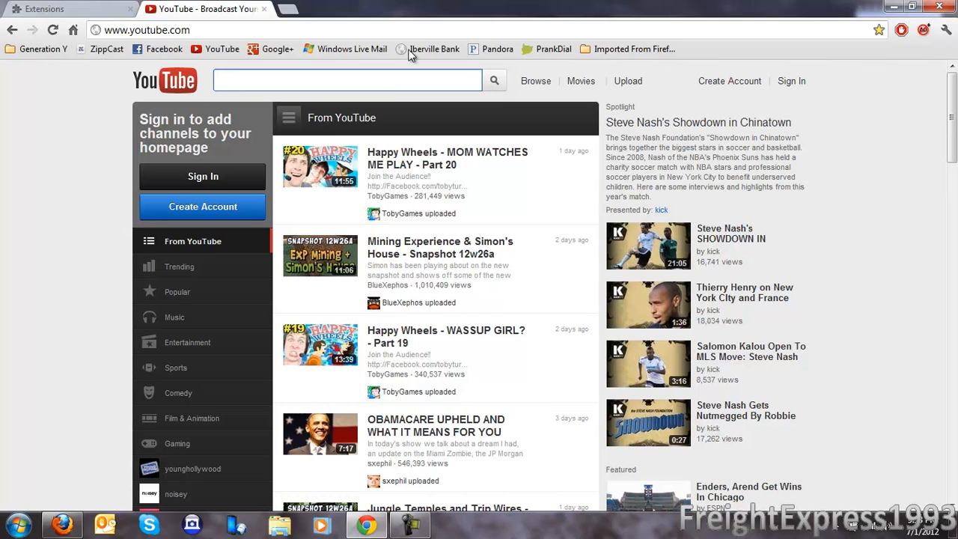
# Review the two AdBlock extensions, then clear the past hour's history, downloads, cache and cookies
pyautogui.click(45, 9)
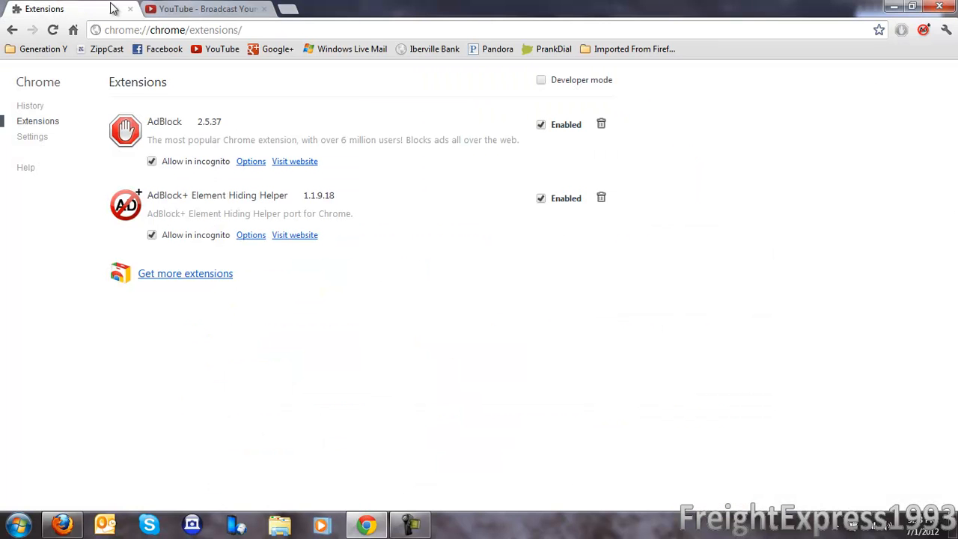
pyautogui.moveTo(251, 126)
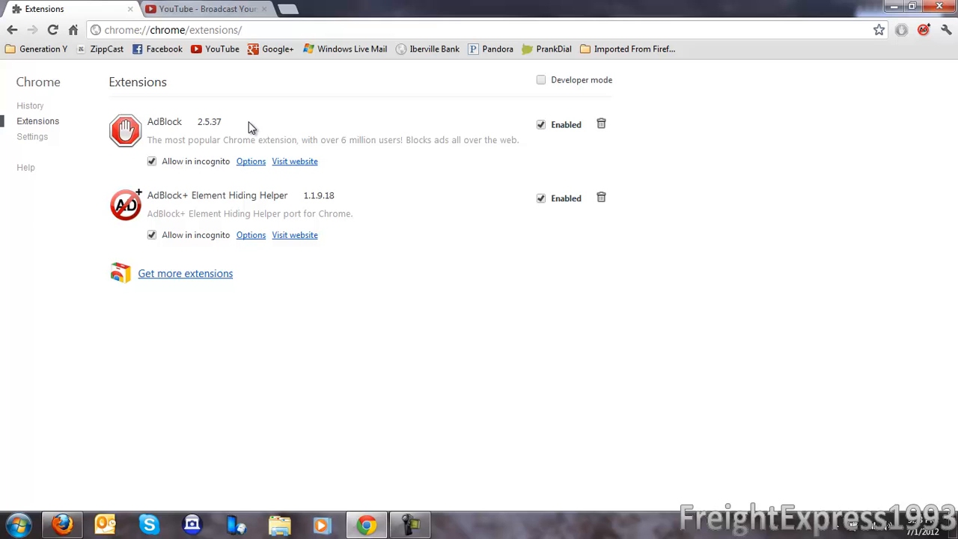
pyautogui.moveTo(81, 112)
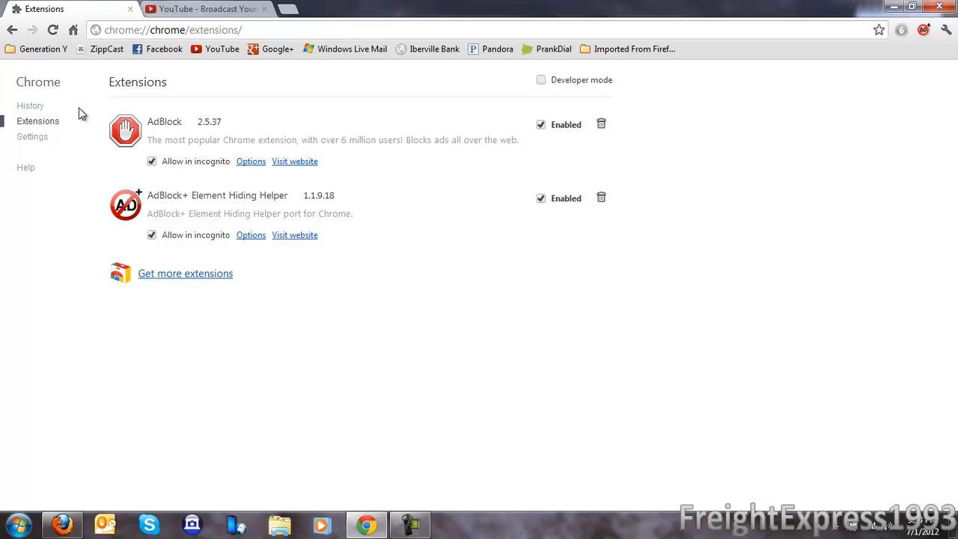
pyautogui.click(30, 105)
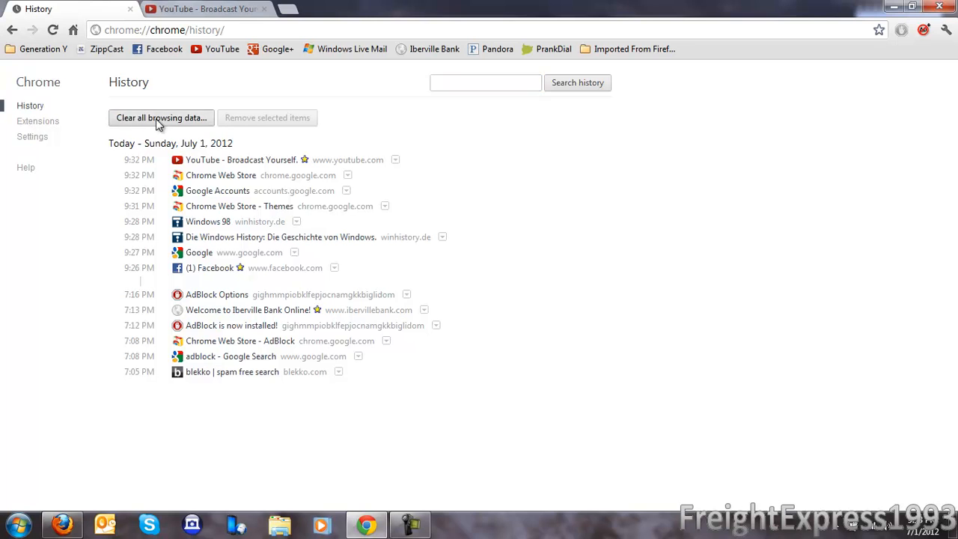
pyautogui.click(161, 117)
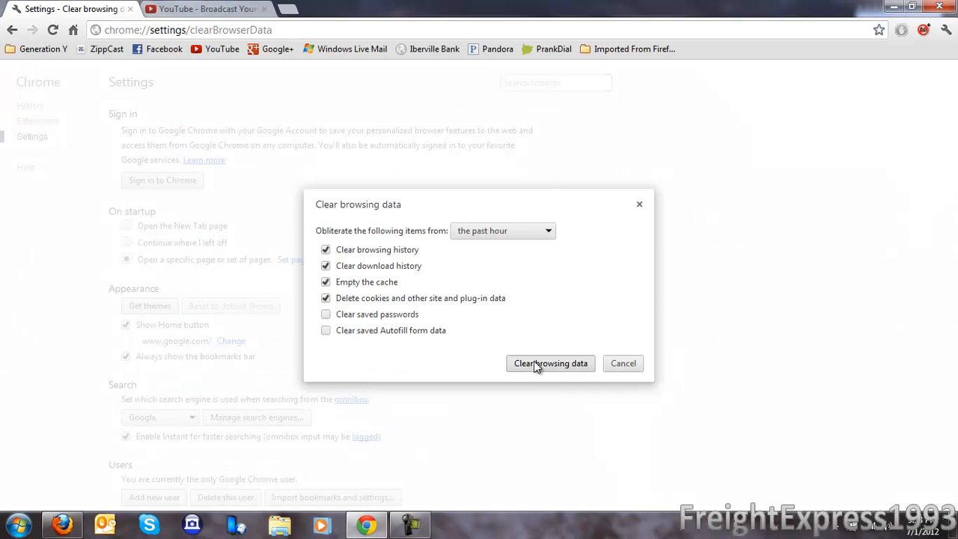
pyautogui.click(550, 364)
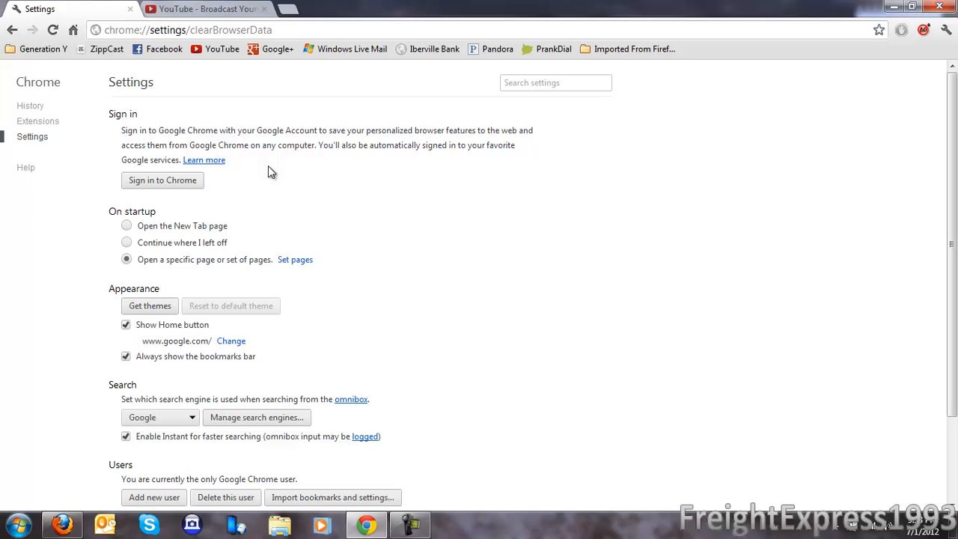
pyautogui.scroll(-3)
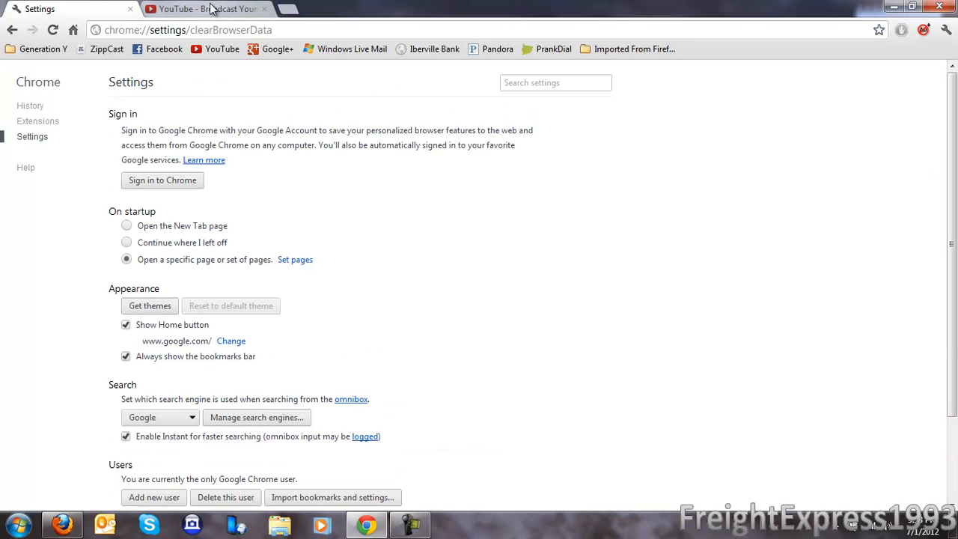
# Close YouTube, view the About page (version 20.0.1132.47), and return to History showing only earlier visits
pyautogui.click(210, 9)
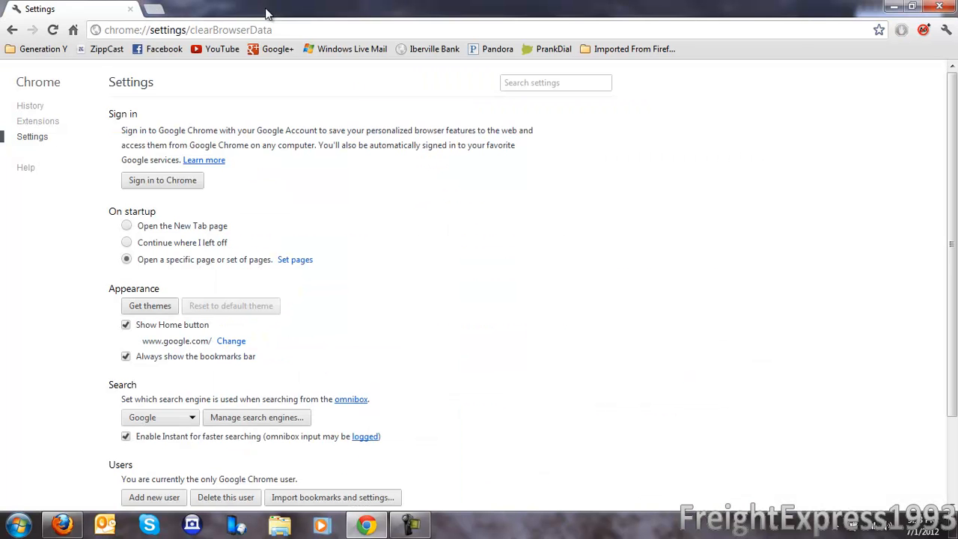
pyautogui.moveTo(42, 161)
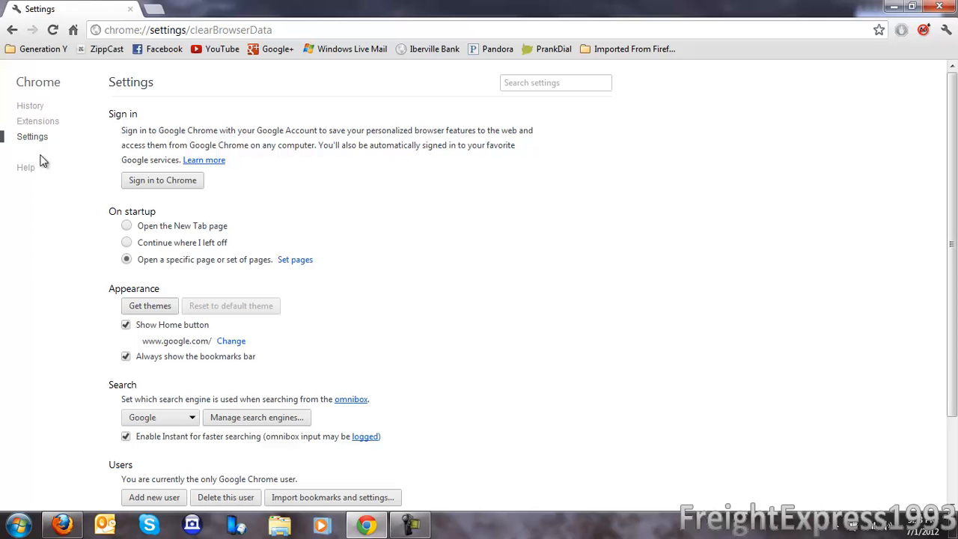
pyautogui.moveTo(24, 173)
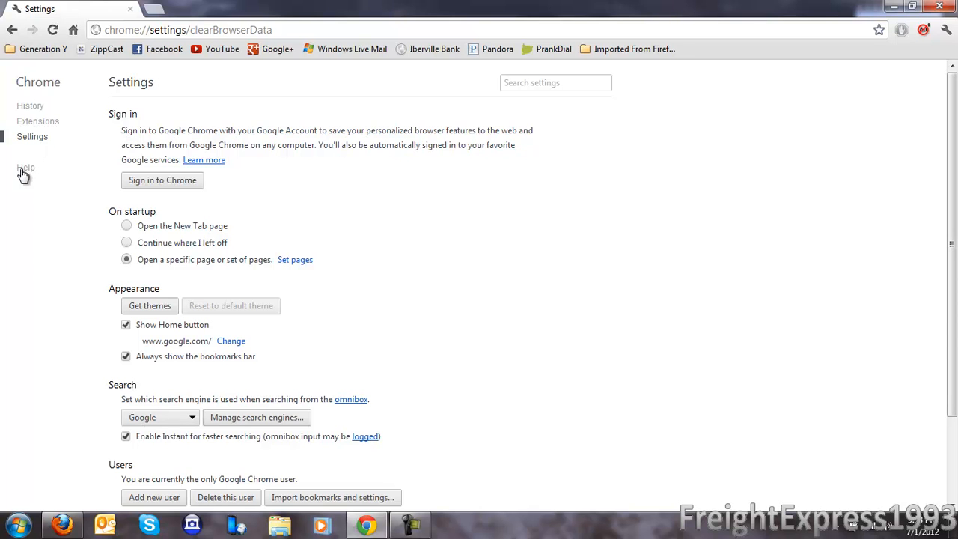
pyautogui.click(26, 167)
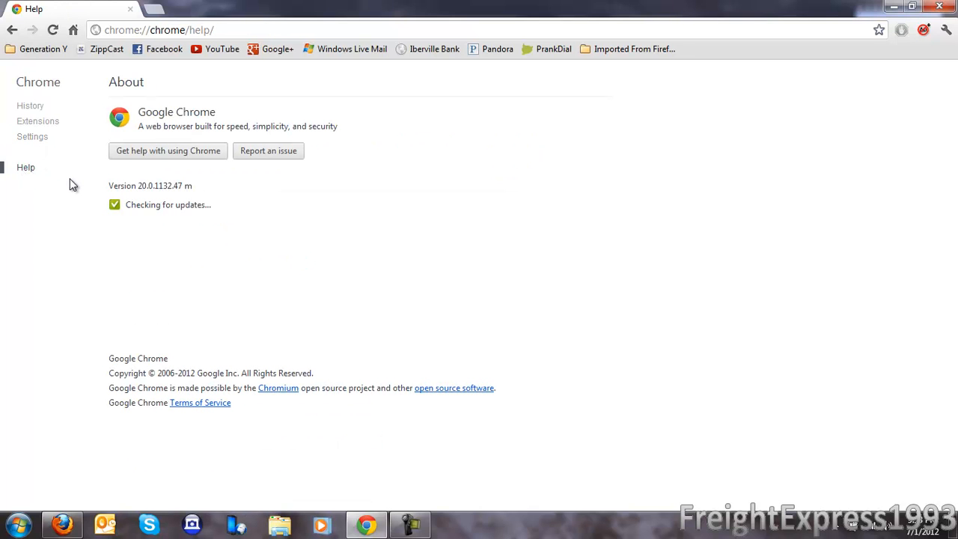
pyautogui.moveTo(34, 93)
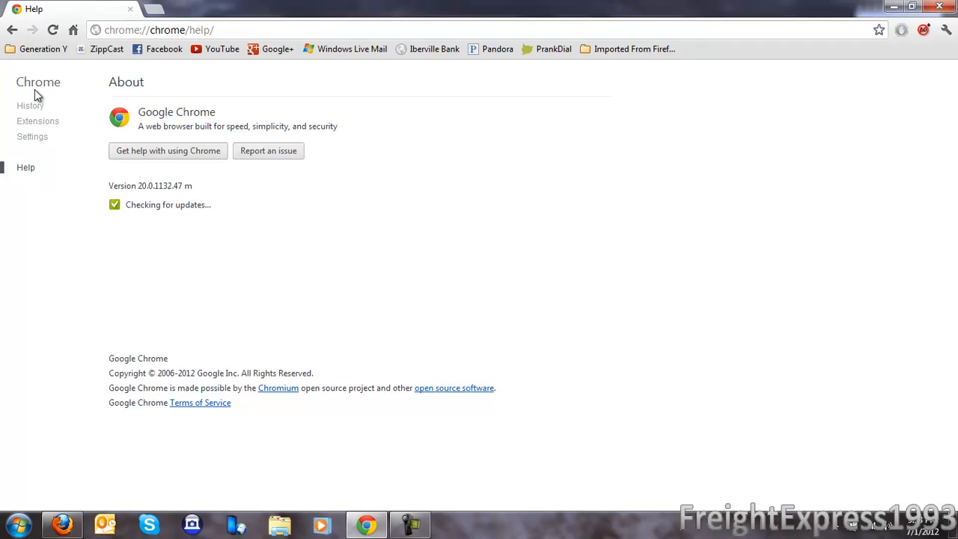
pyautogui.moveTo(188, 224)
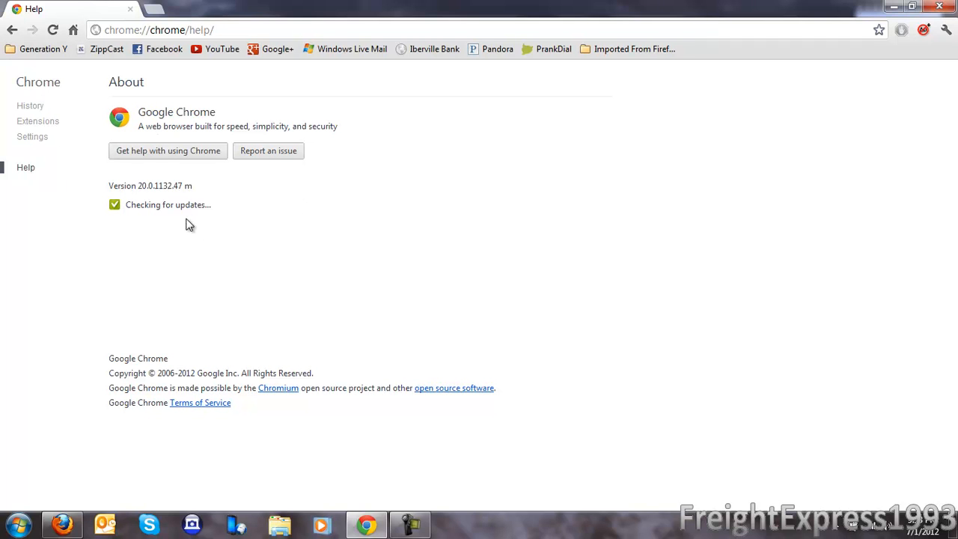
pyautogui.moveTo(133, 205)
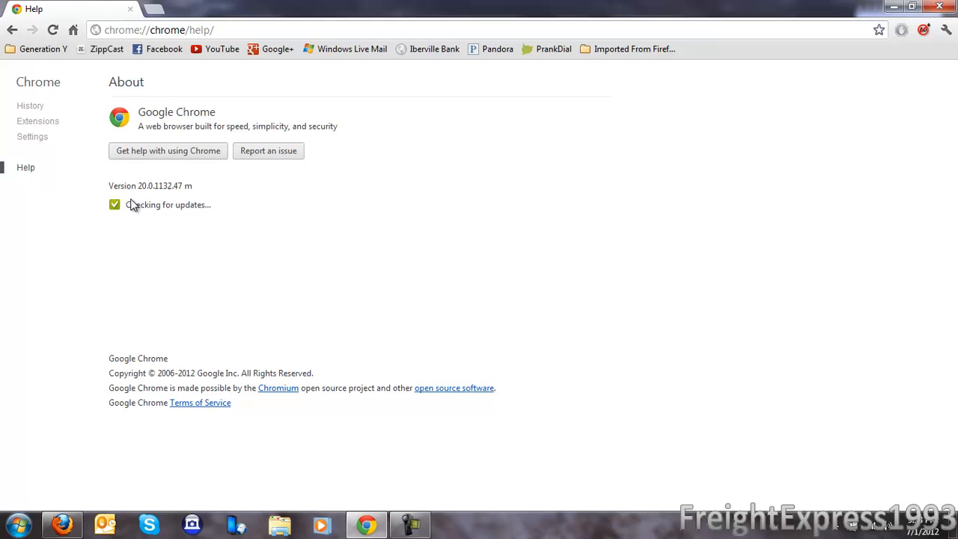
pyautogui.click(29, 105)
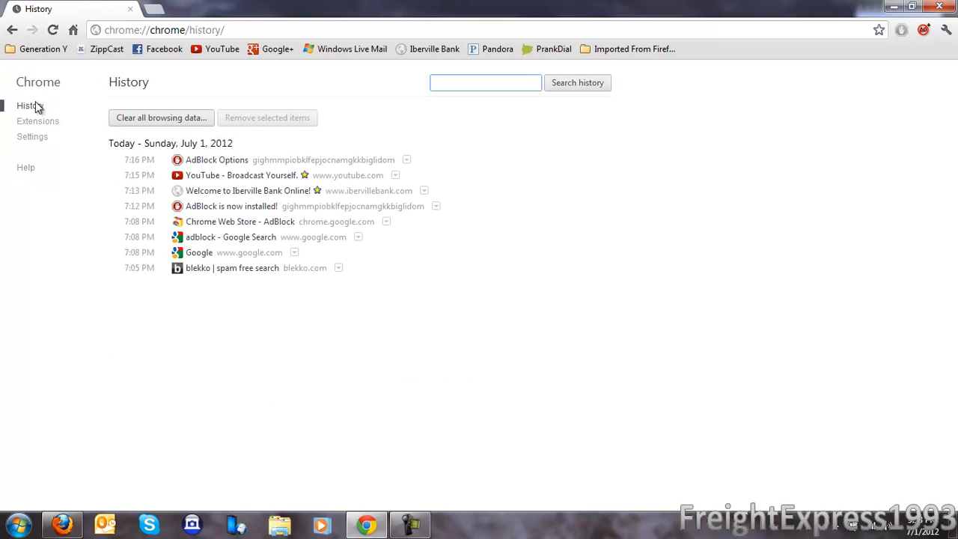
pyautogui.click(485, 83)
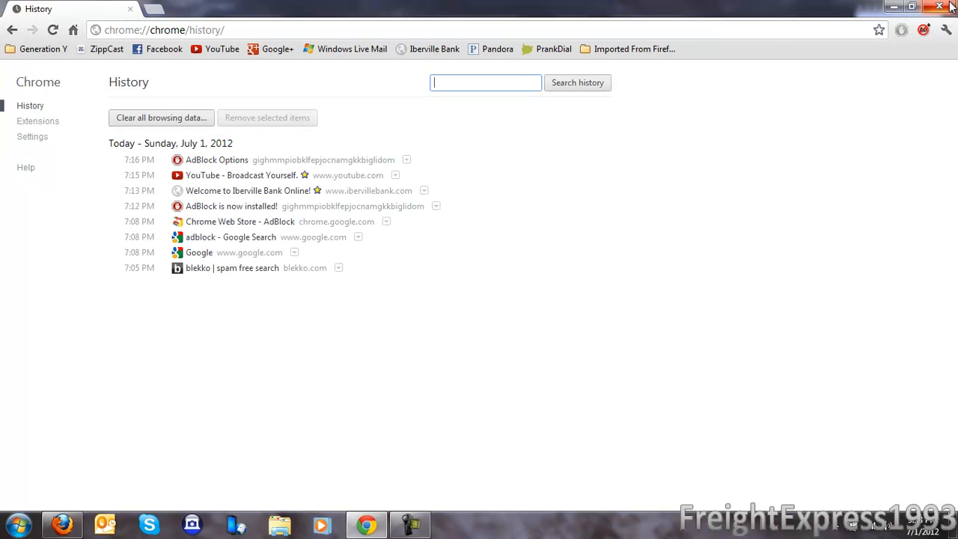
pyautogui.moveTo(923, 31)
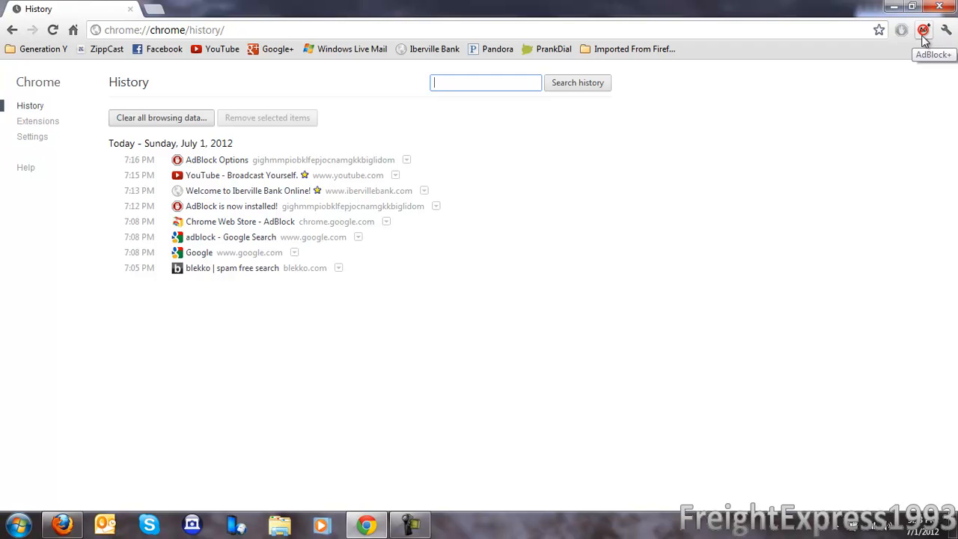
pyautogui.moveTo(945, 33)
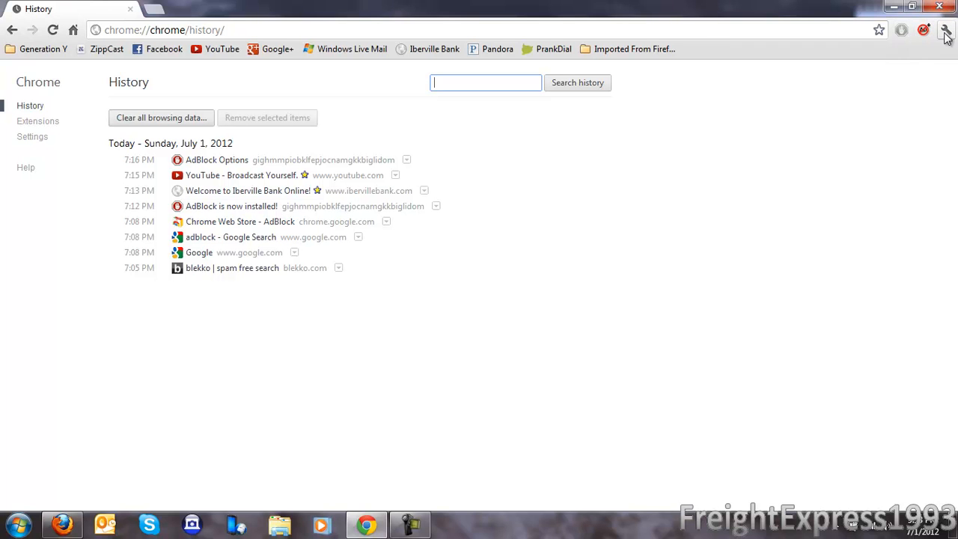
pyautogui.moveTo(371, 506)
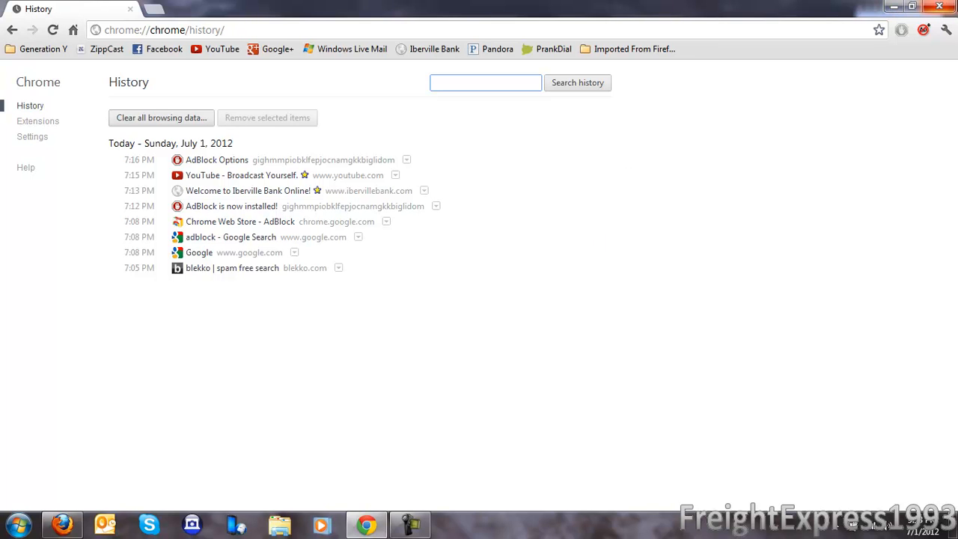
pyautogui.moveTo(940, 8)
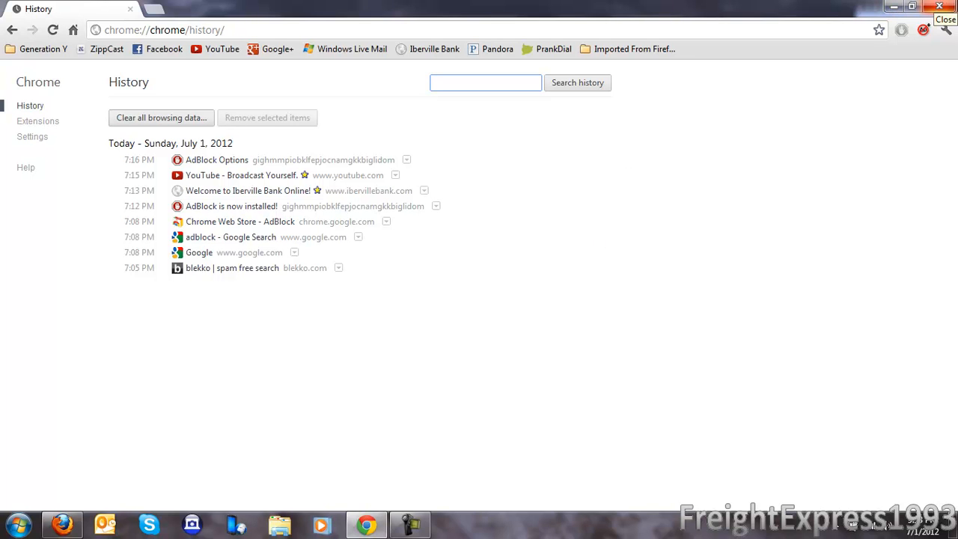
# Close Chrome and relaunch it from the Windows 7 Start menu
pyautogui.click(941, 9)
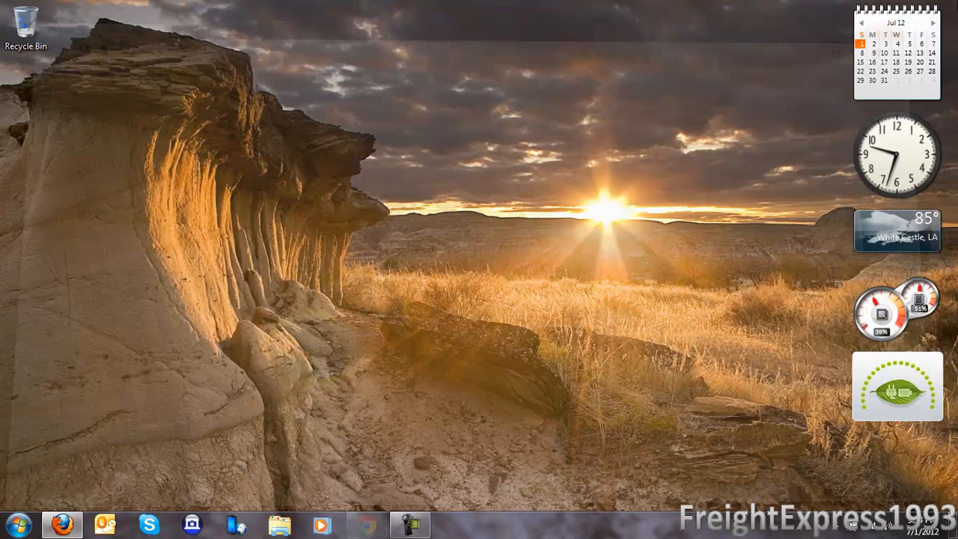
pyautogui.click(28, 522)
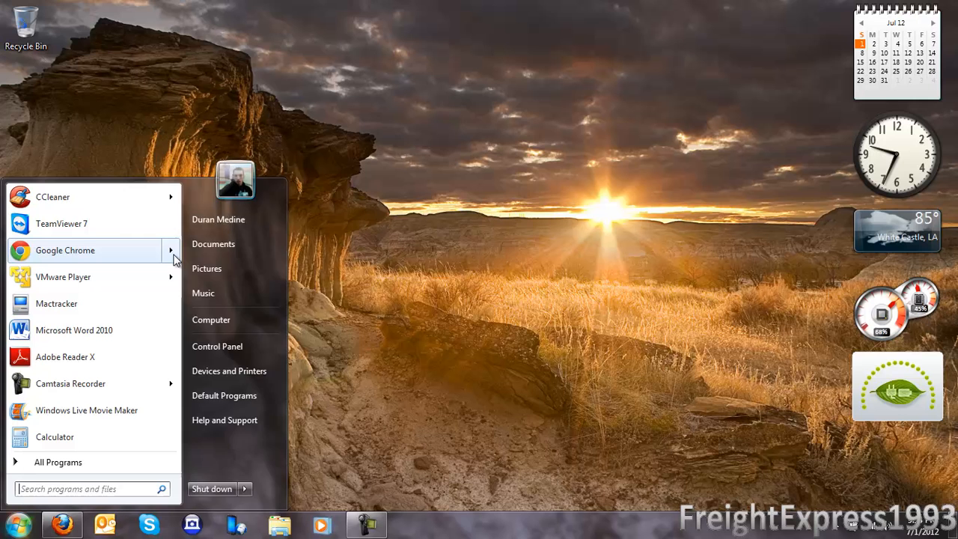
pyautogui.click(172, 250)
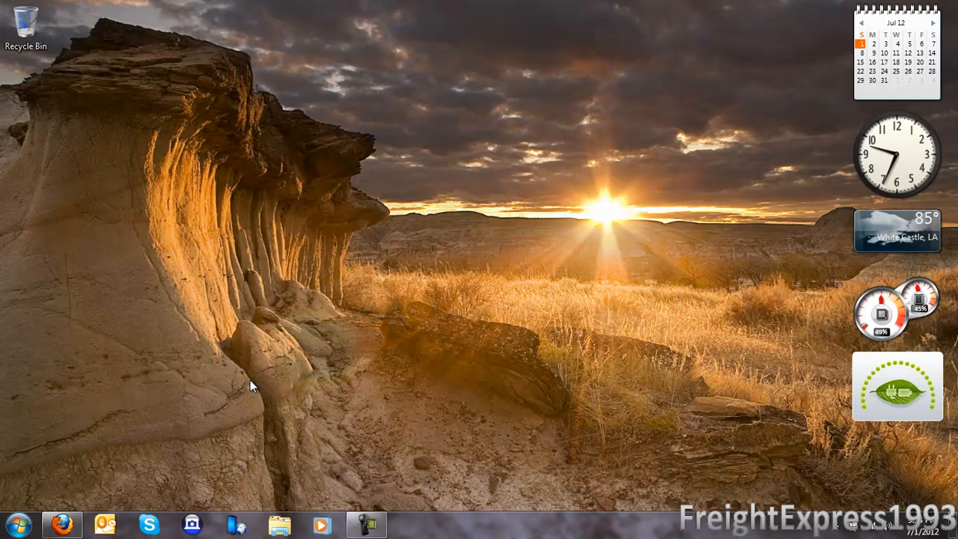
# Bring up a new Chrome incognito window loaded with google.com
pyautogui.click(407, 525)
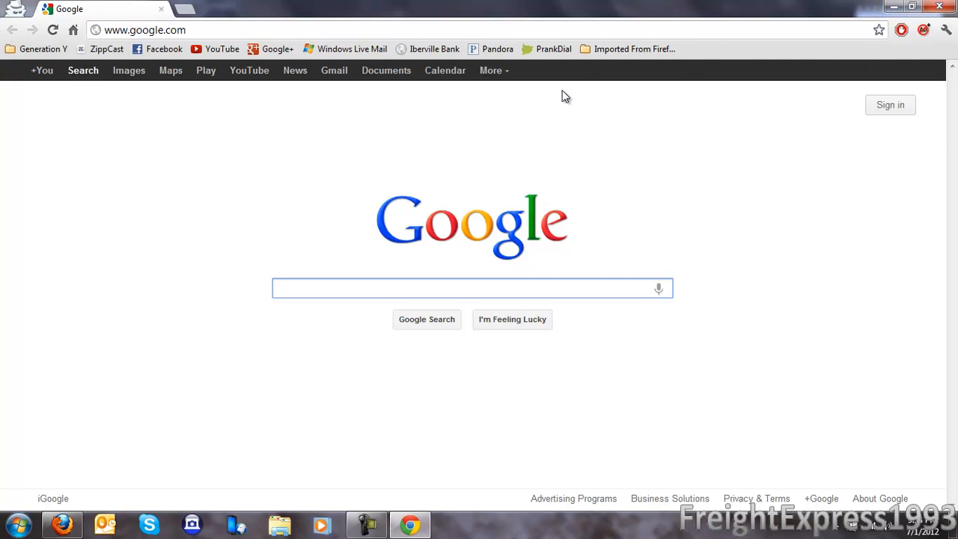
pyautogui.moveTo(541, 299)
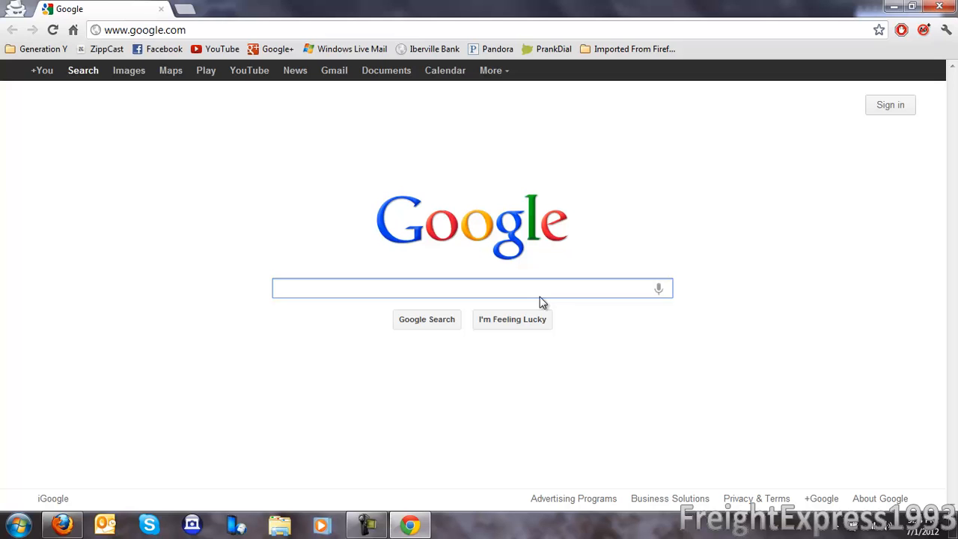
pyautogui.moveTo(505, 200)
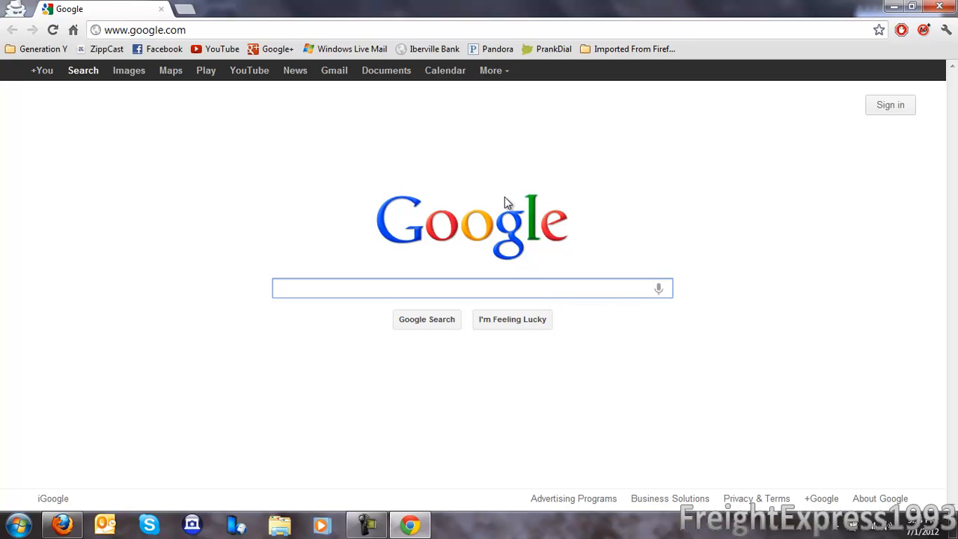
pyautogui.moveTo(918, 33)
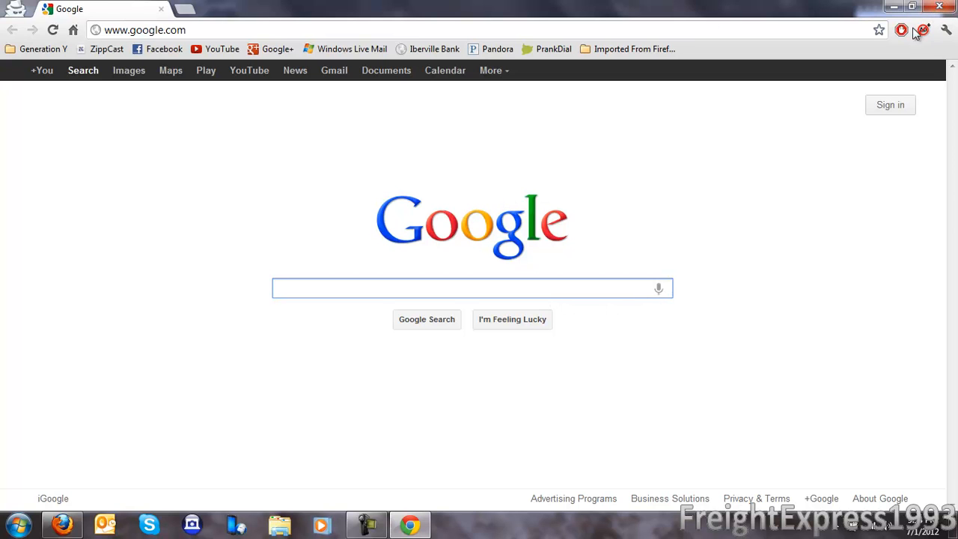